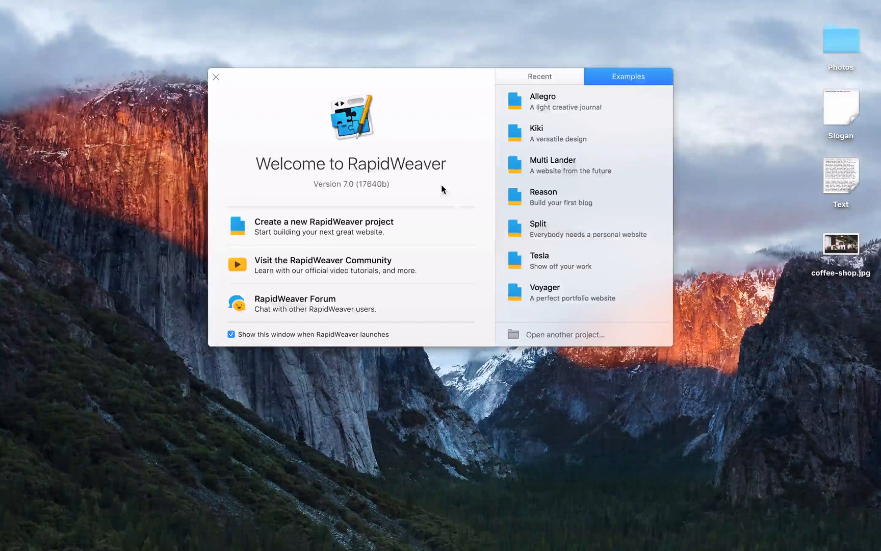
mouse_move(331, 227)
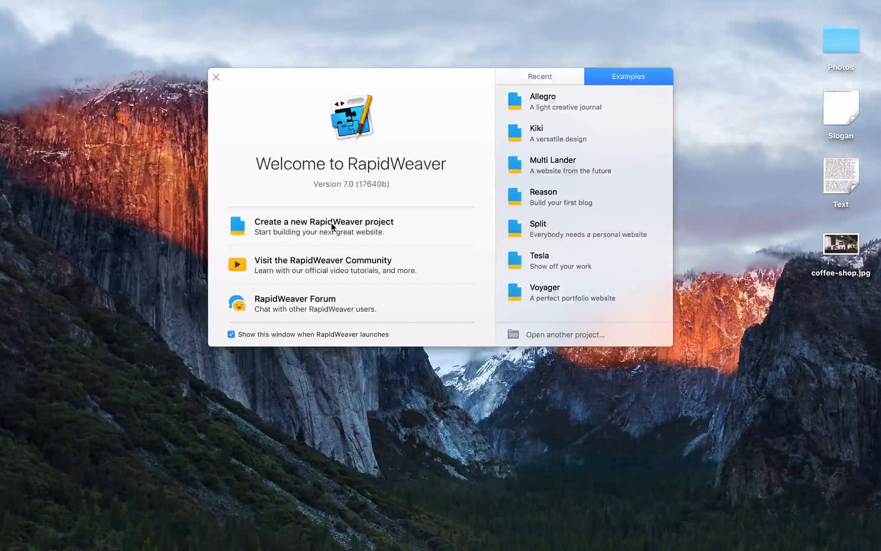
Create a new, empty untitled RapidWeaver project from the Welcome window.
click(324, 226)
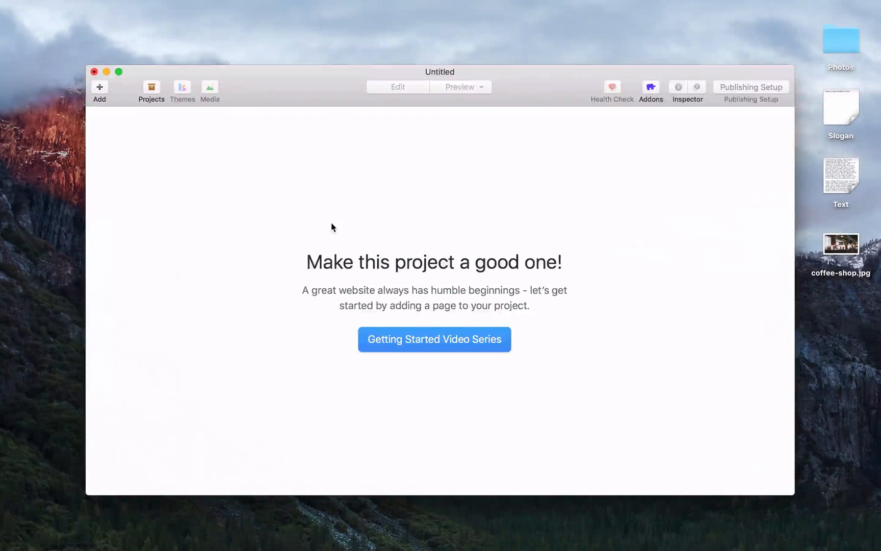
mouse_move(107, 90)
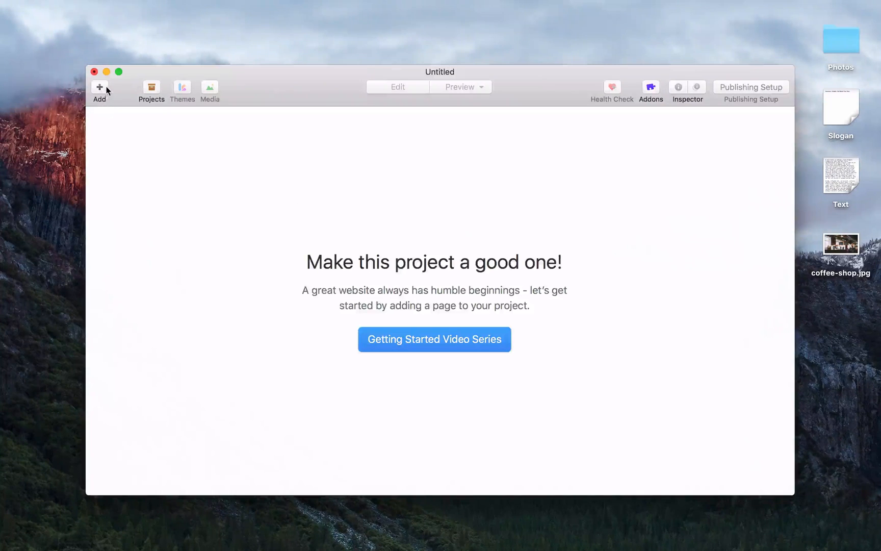
Add a Styled Text Home page with two coffee paragraphs and coffee-shop.jpg between them.
click(99, 90)
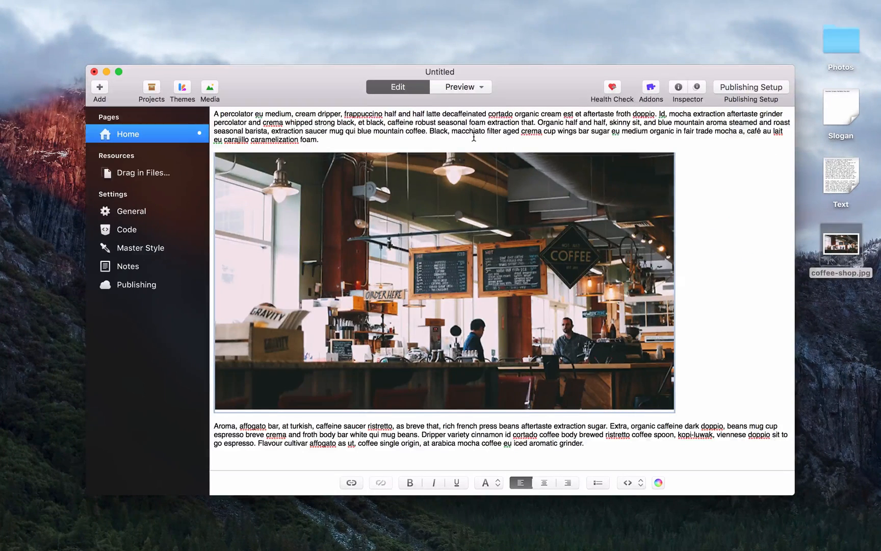
click(444, 281)
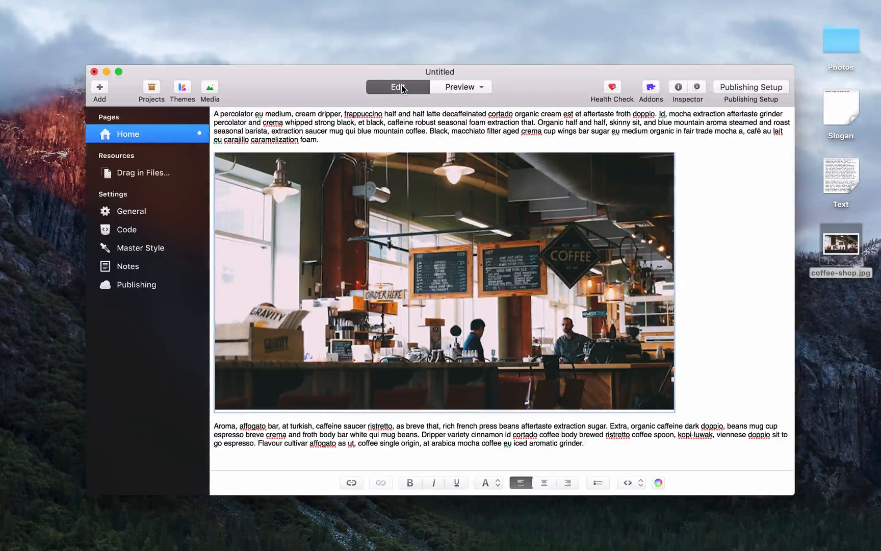
Preview the Home page and choose a theme with an ocean-wave header from Themes.
click(456, 87)
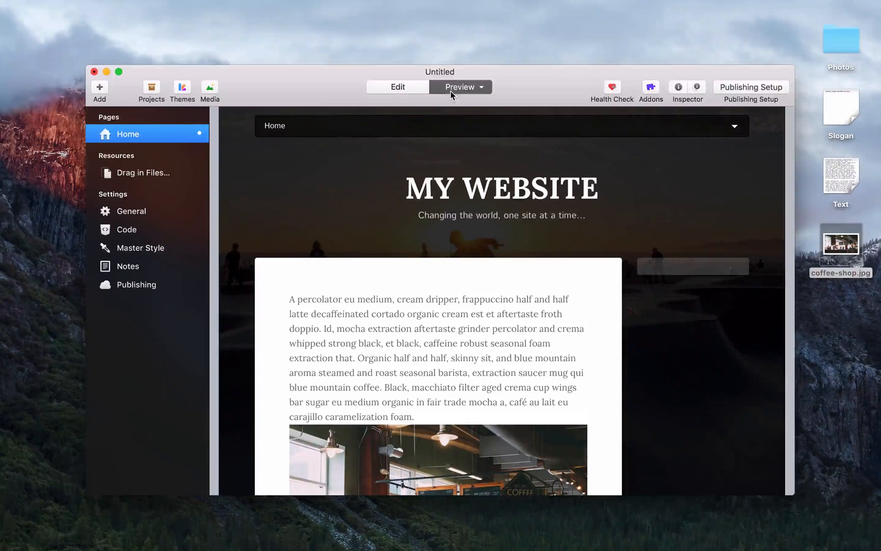
mouse_move(441, 159)
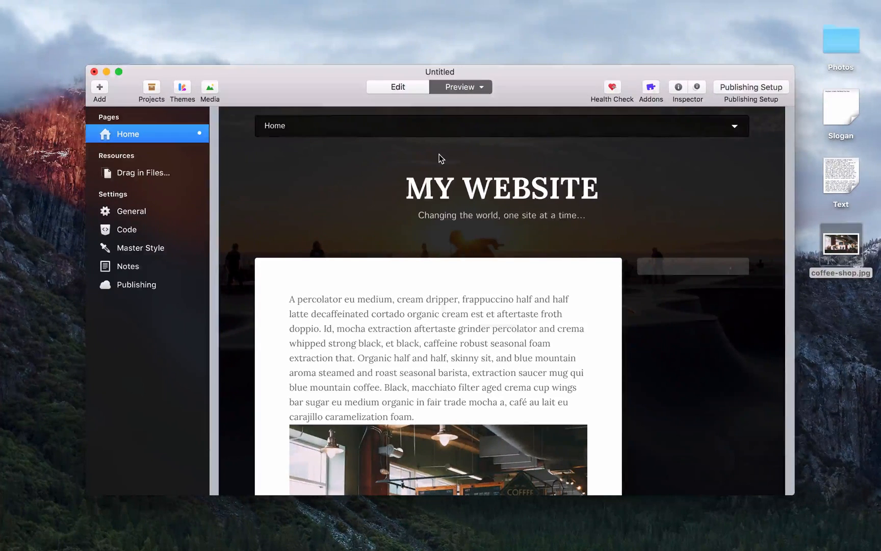
mouse_move(331, 142)
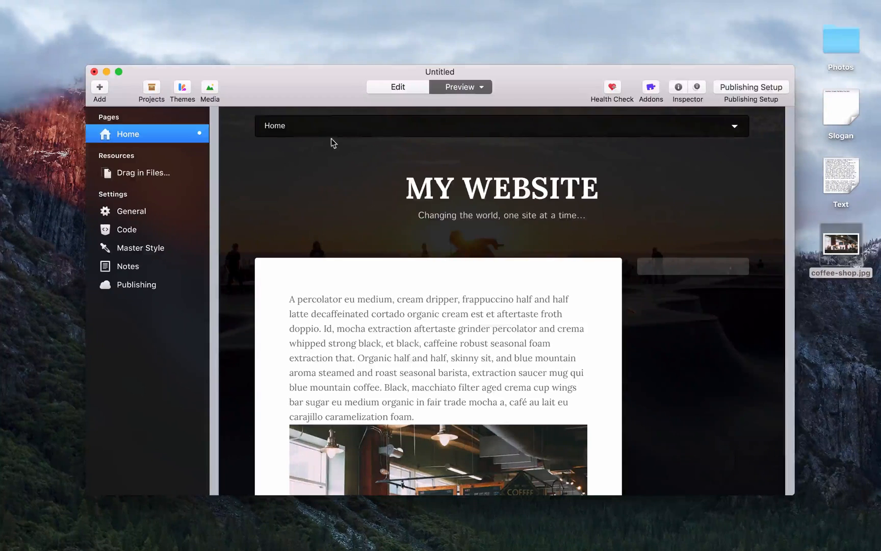
click(182, 90)
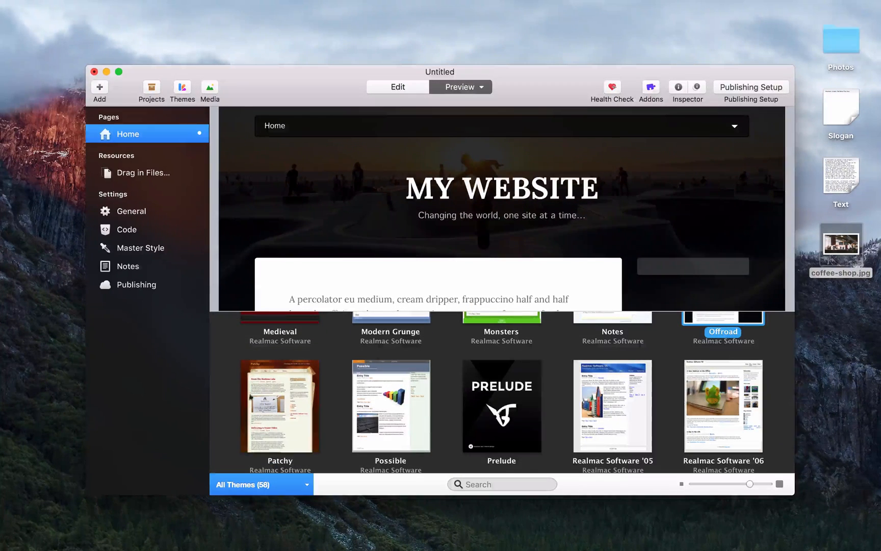
click(258, 483)
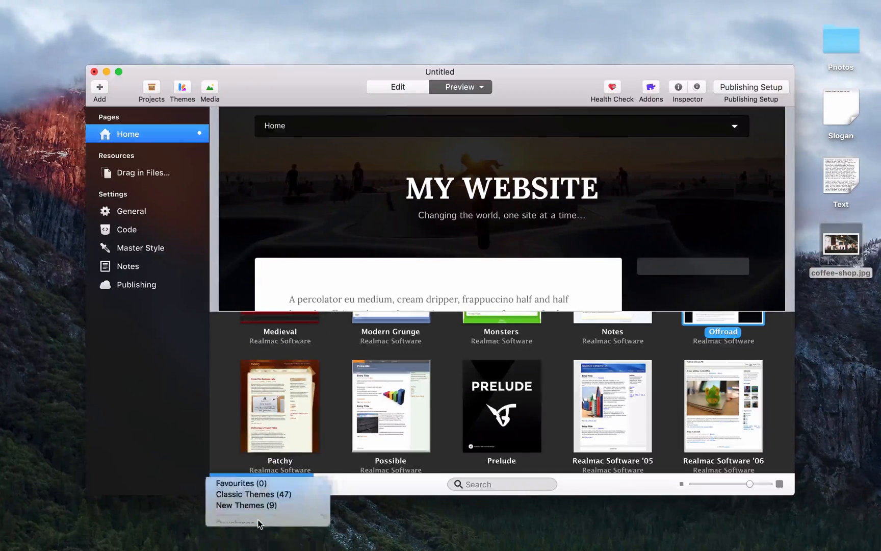
click(247, 505)
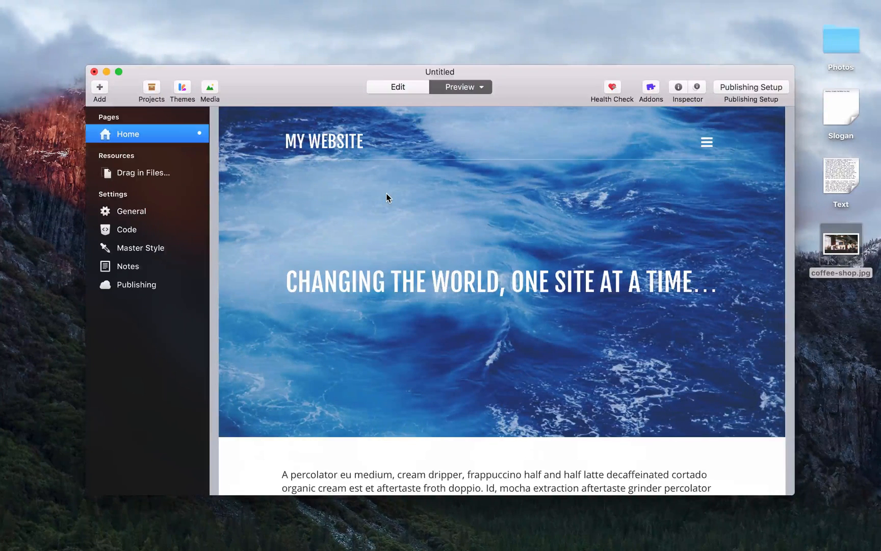
mouse_move(352, 270)
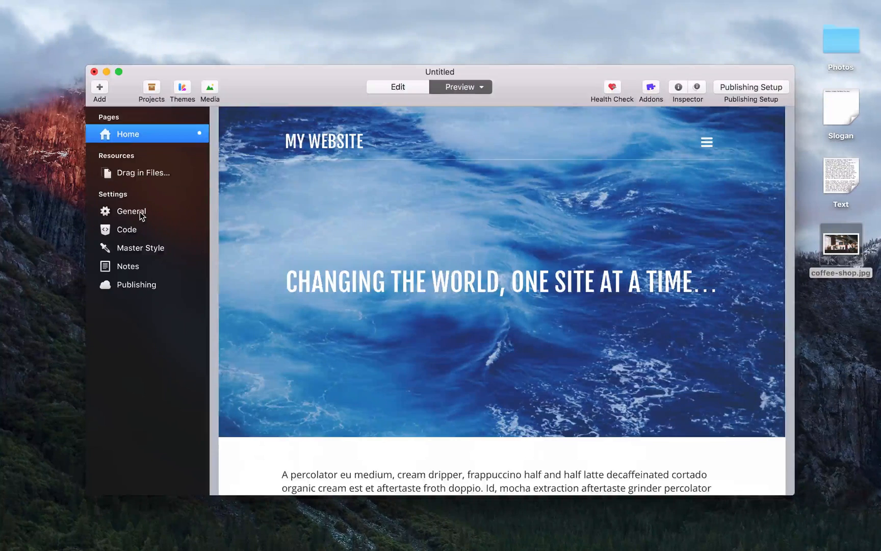
Set title 'Unbeweavable Coffee' and slogan 'Espresso. Cortado. Flat White. Pour Over.', then preview Home.
click(131, 211)
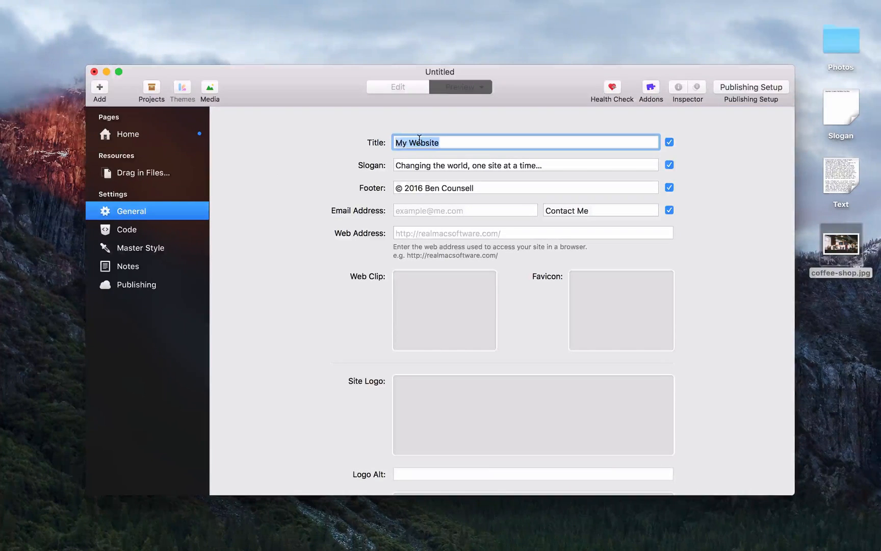
text(Unbeweavable Coffee)
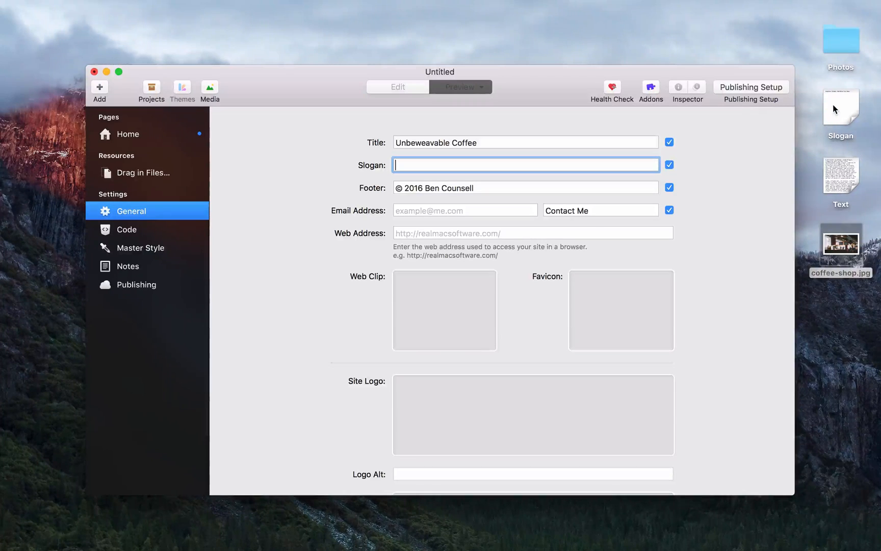
text(Espresso. Cortado. Flat White. Pour Over.)
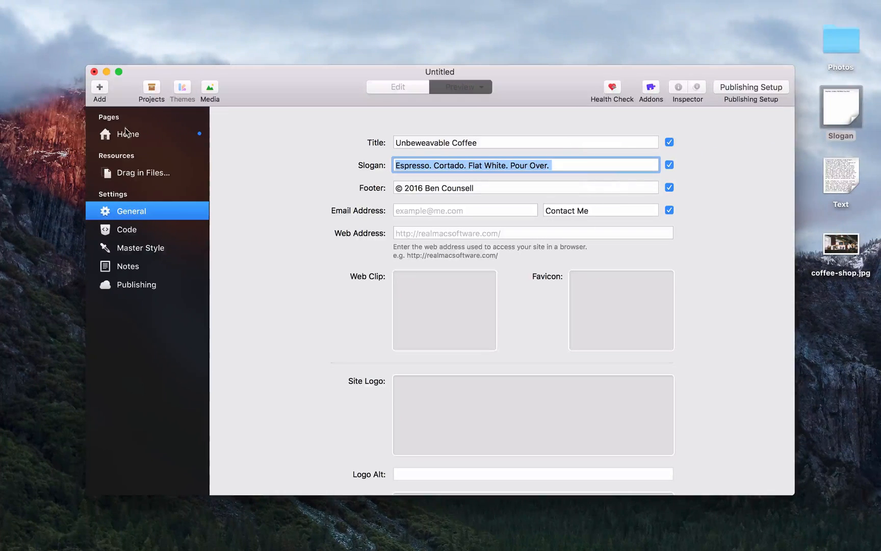
click(456, 86)
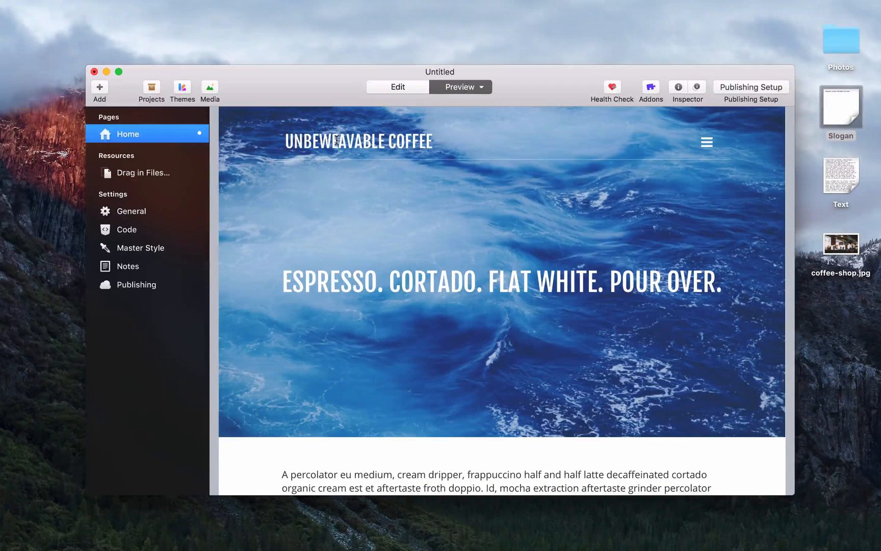
mouse_move(350, 272)
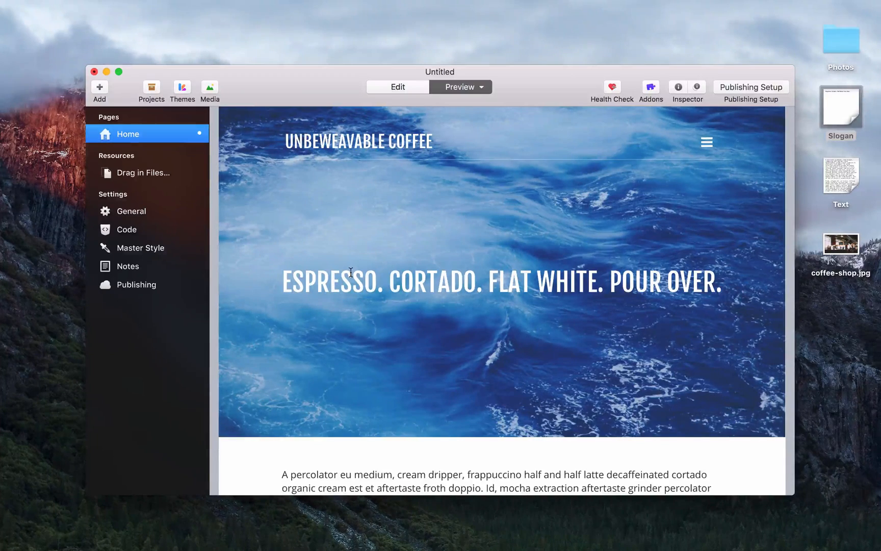
mouse_move(314, 223)
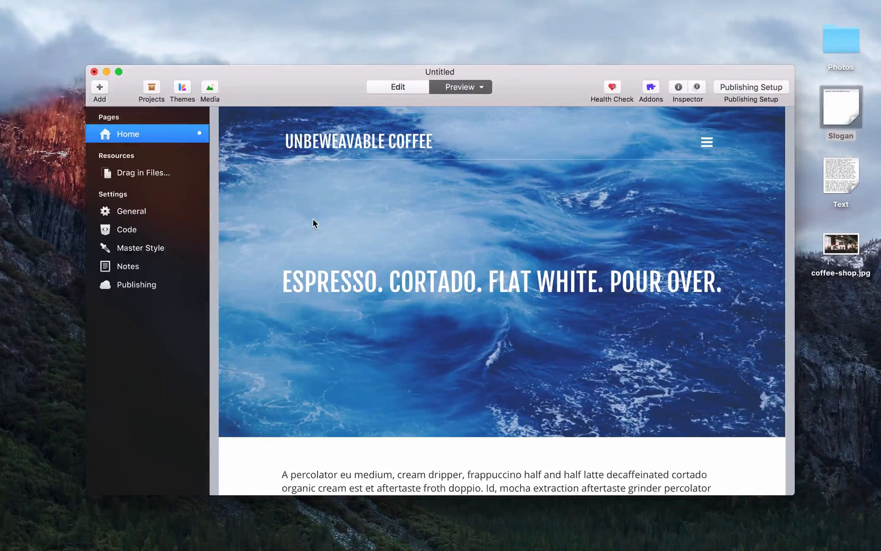
scroll(down, 3)
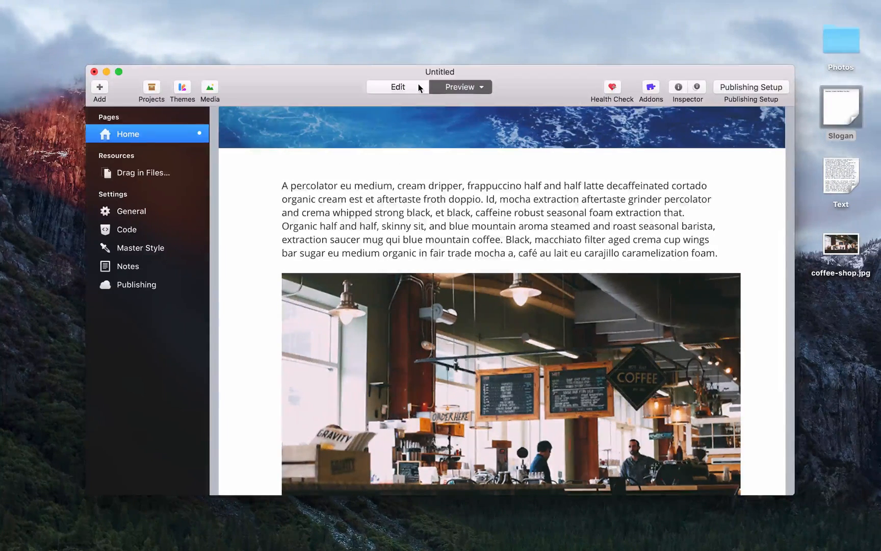
Make the Home page's opening line a heading and the seasonal foam extraction phrase bold red.
click(397, 86)
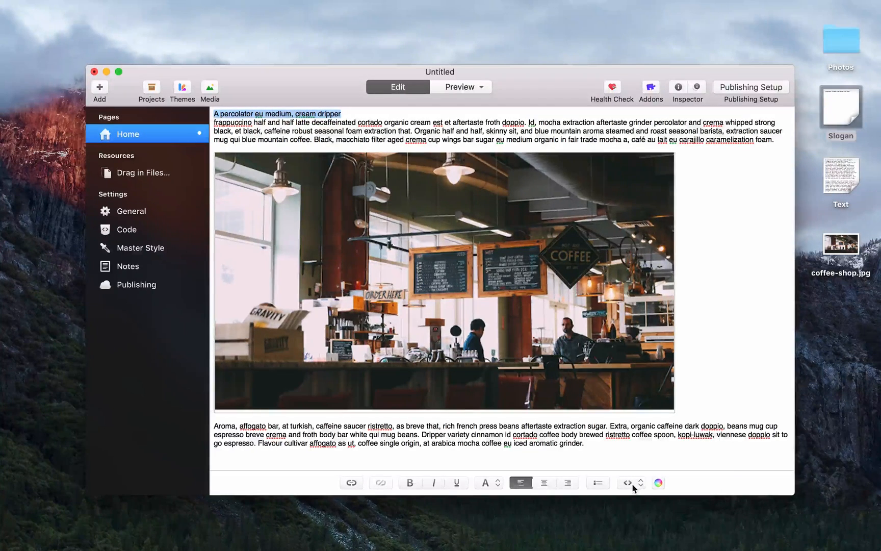
click(629, 483)
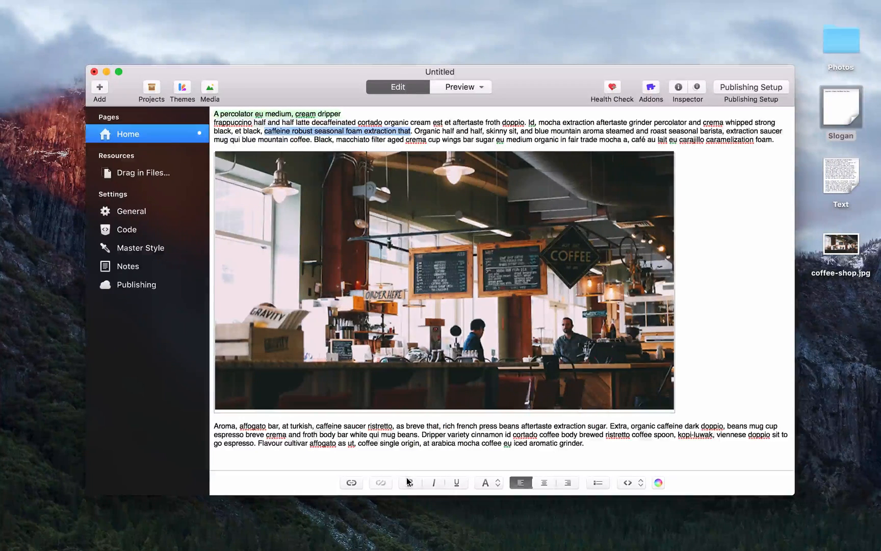
click(658, 482)
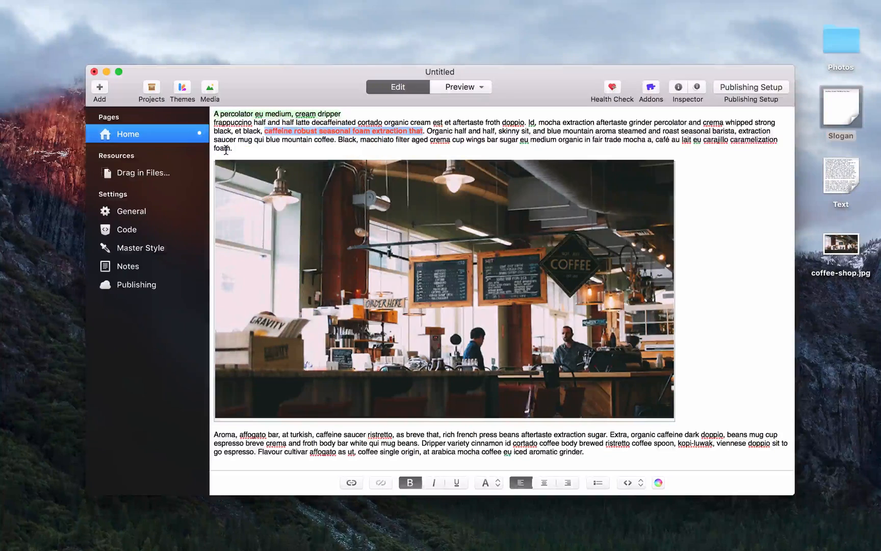
click(455, 86)
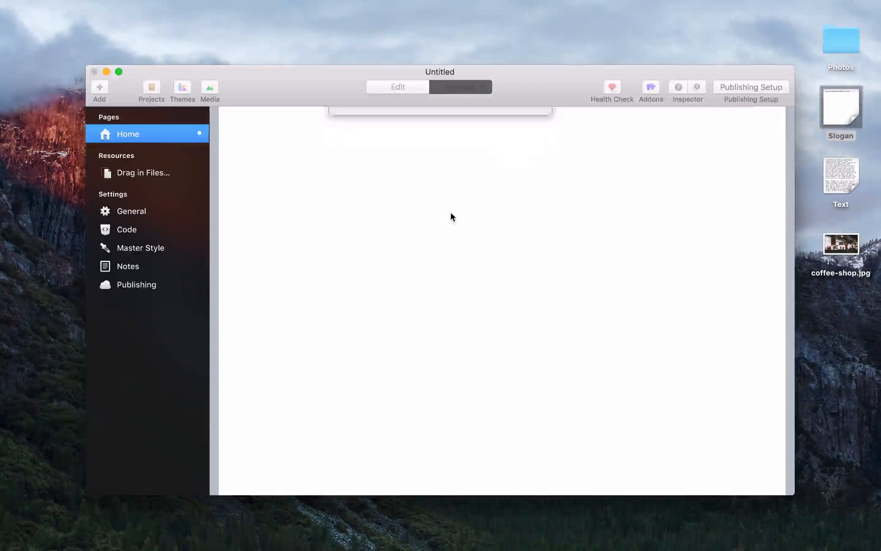
click(456, 86)
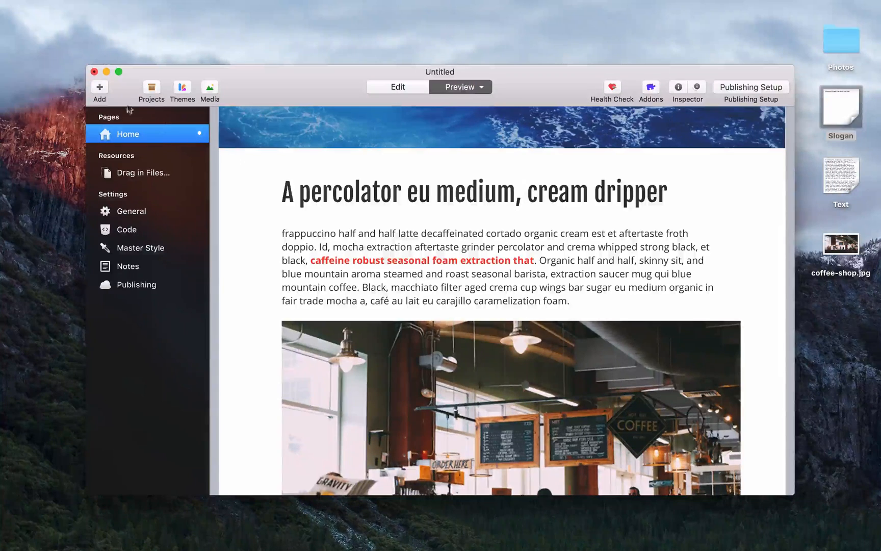
Add a photo album page and rename the untitled page to 'Gallery'.
click(99, 90)
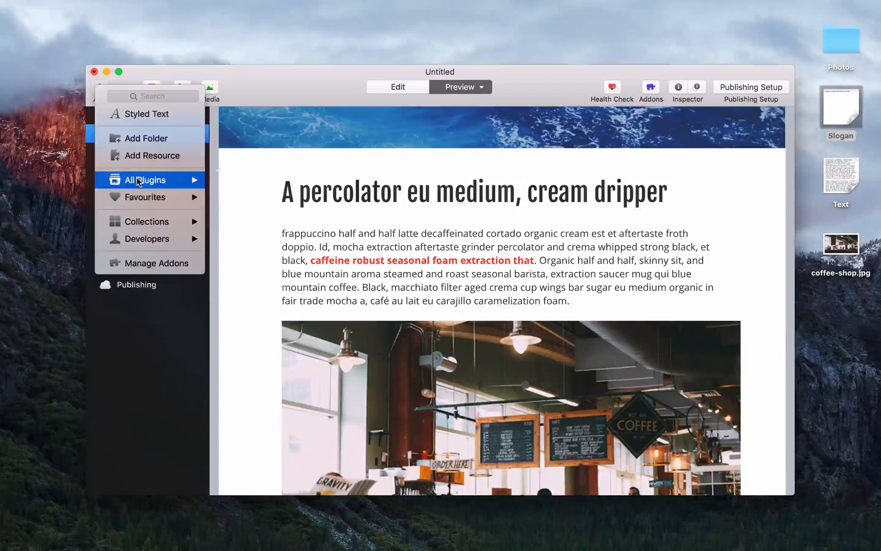
click(144, 180)
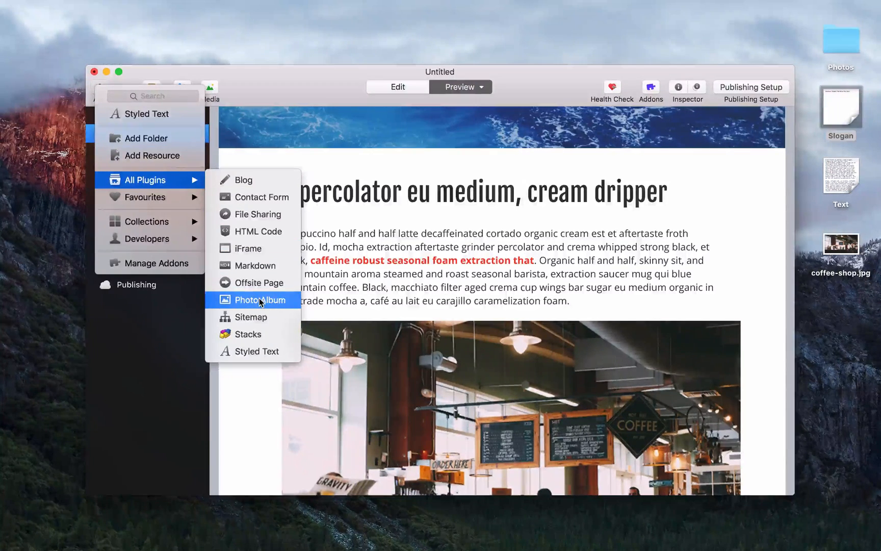
click(259, 299)
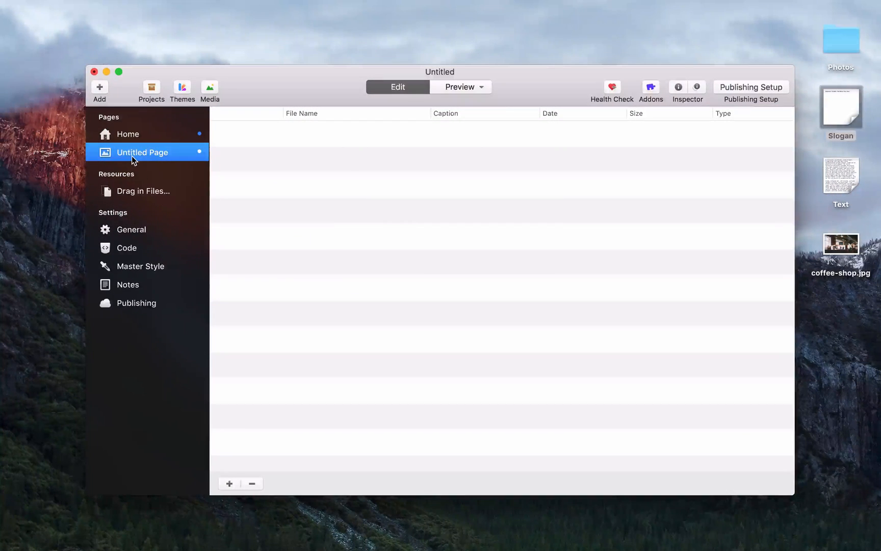
text(Gallery)
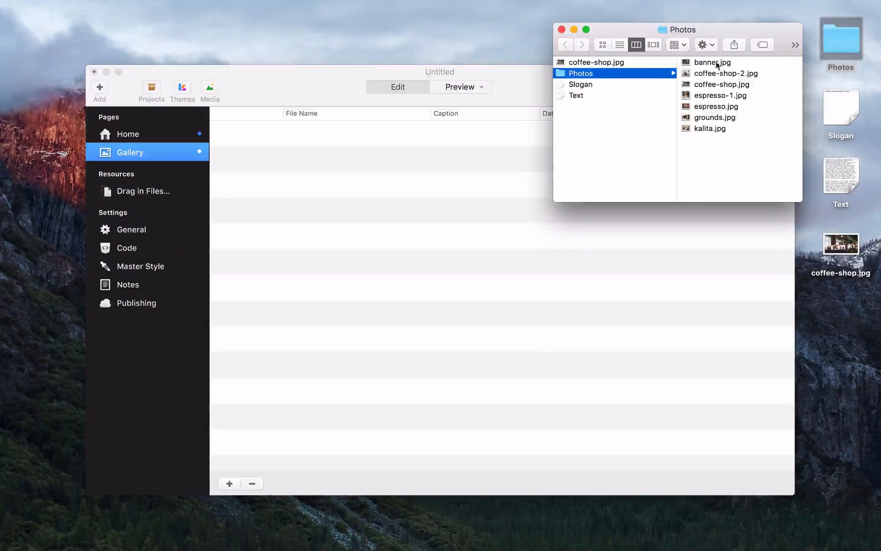
Drag the six coffee photos, excluding banner.jpg, into the Gallery page and show its Inspector.
click(709, 128)
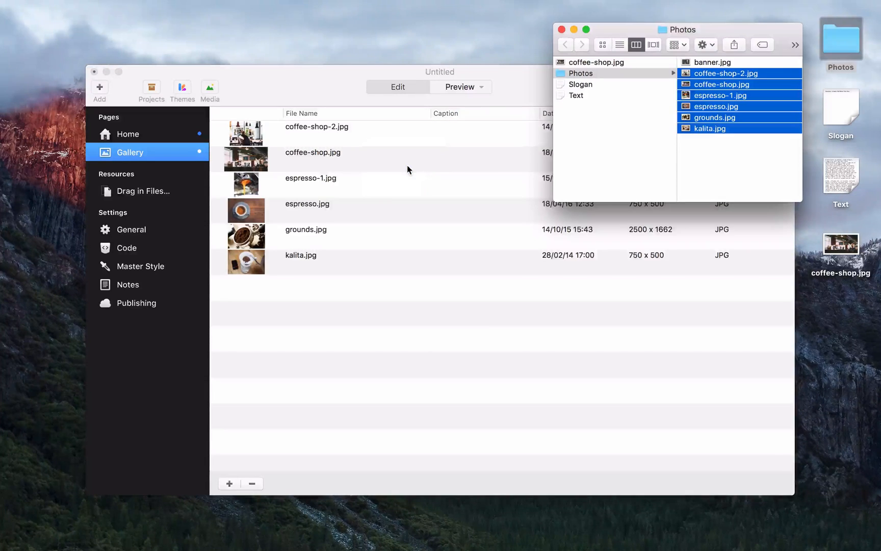
click(428, 171)
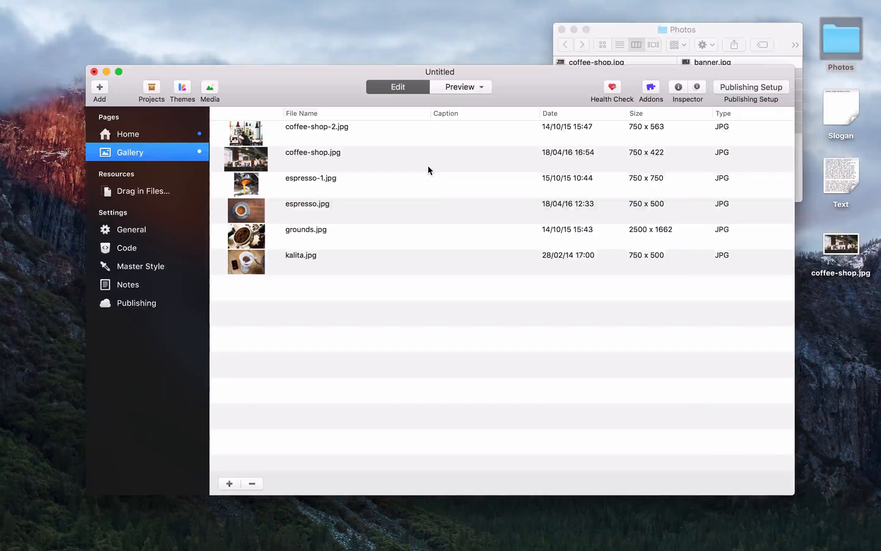
click(688, 87)
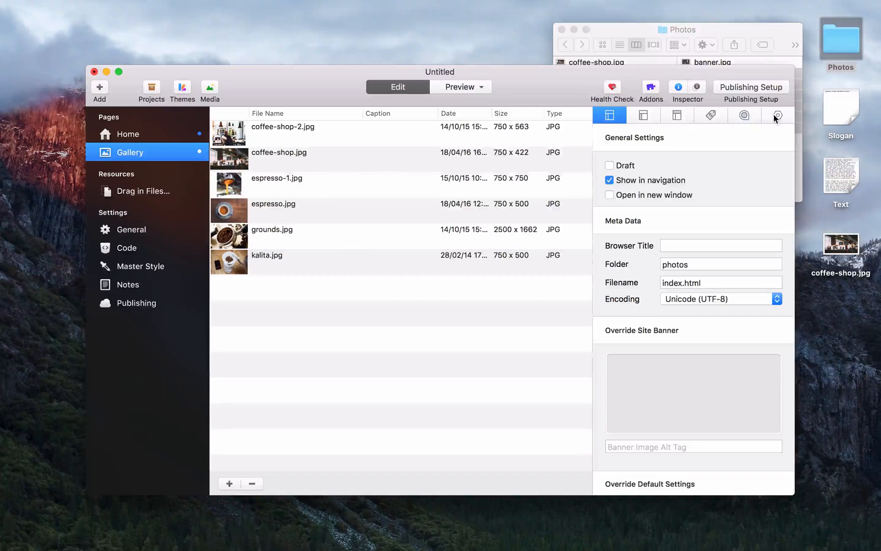
Set album type to Gallery, title it 'Unbeweavable Coffee Shop', and preview the photo grid.
click(777, 114)
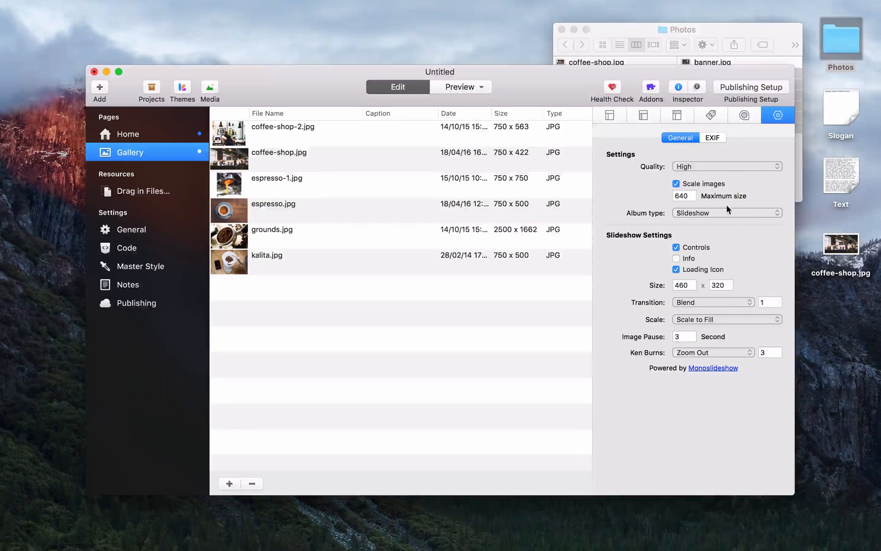
click(726, 213)
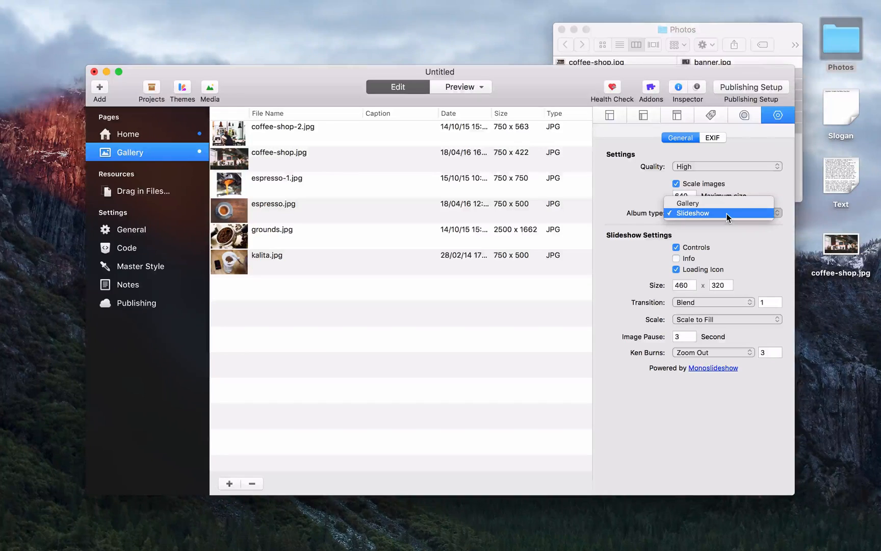
click(687, 203)
text(U)
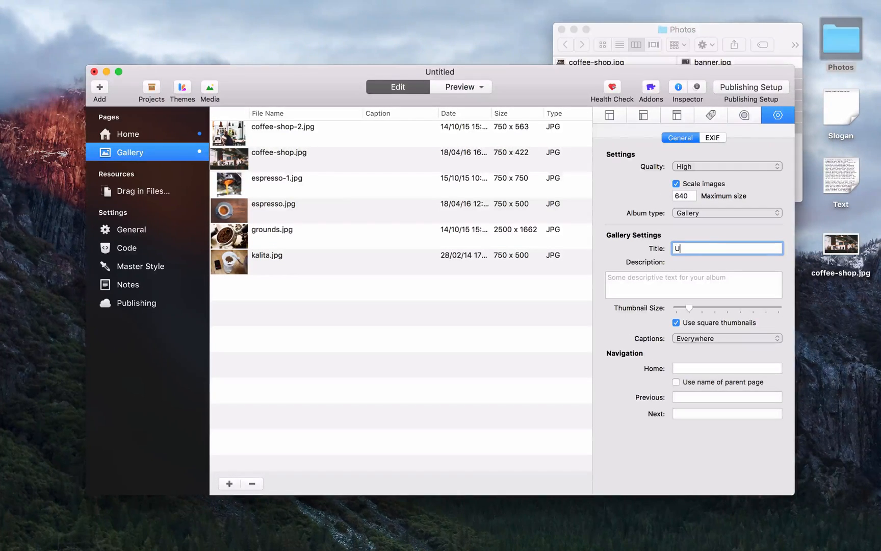
text(nbeweavable Coffee Shop)
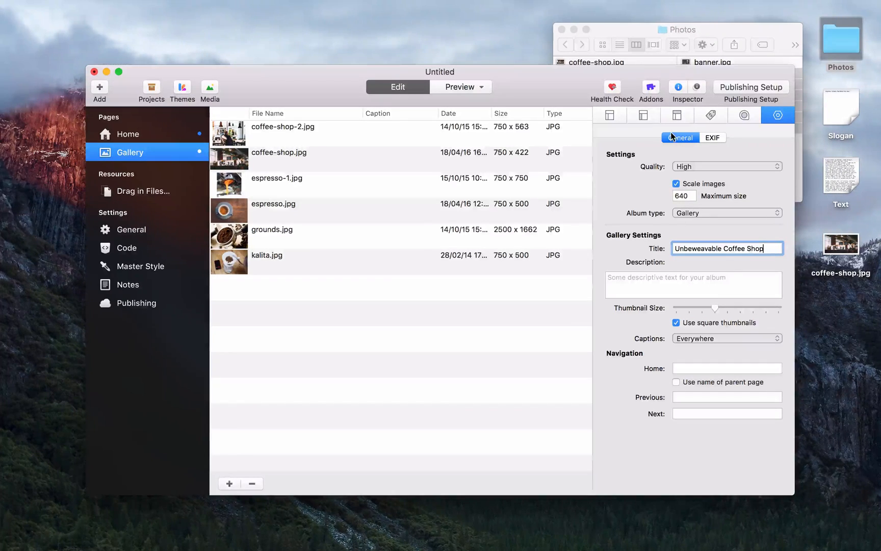
click(456, 87)
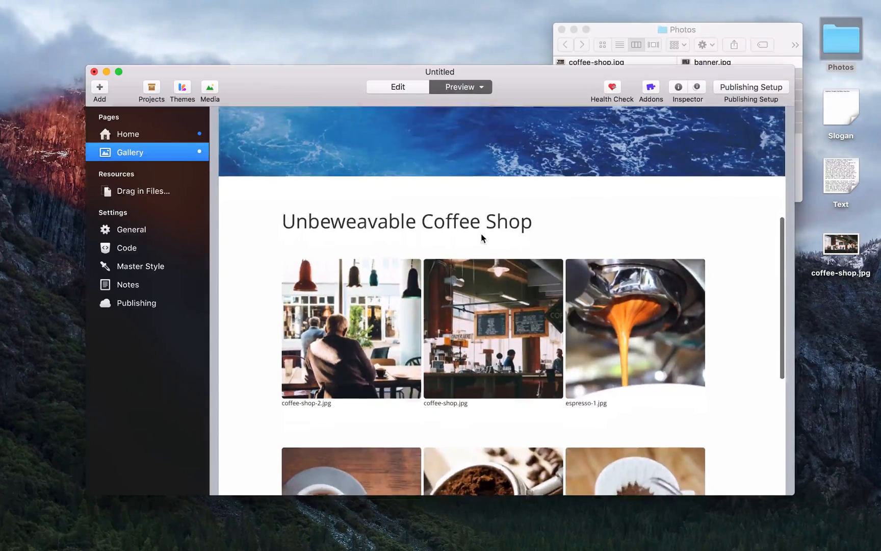
Open a gallery photo, step to the next one, return Home, then show the plugins list.
scroll(down, 3)
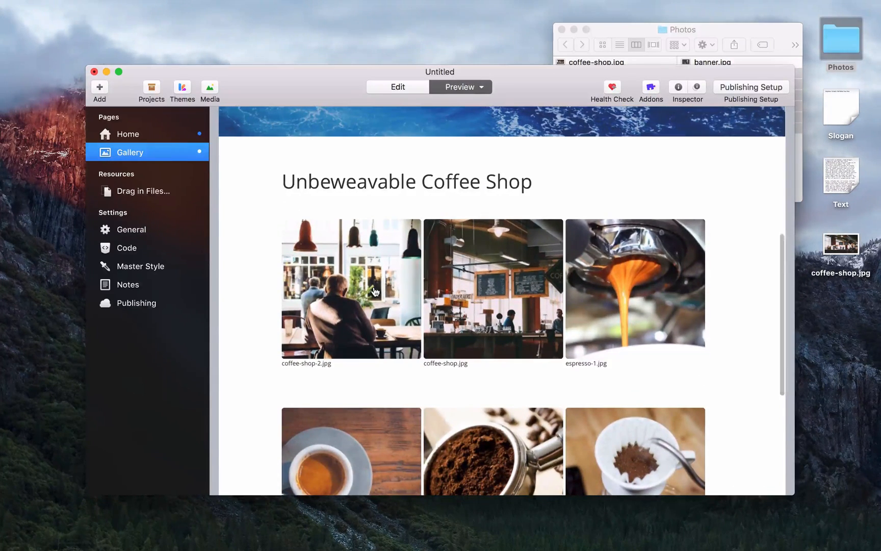
click(349, 289)
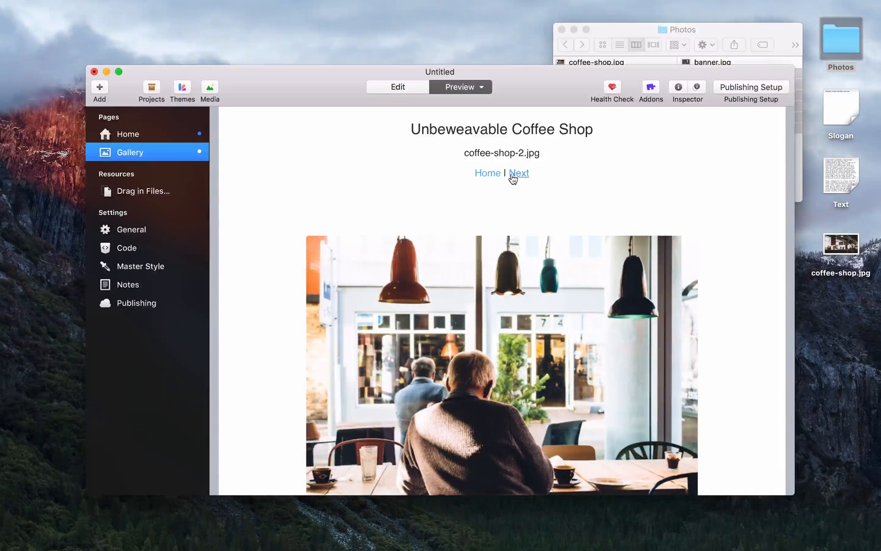
click(519, 173)
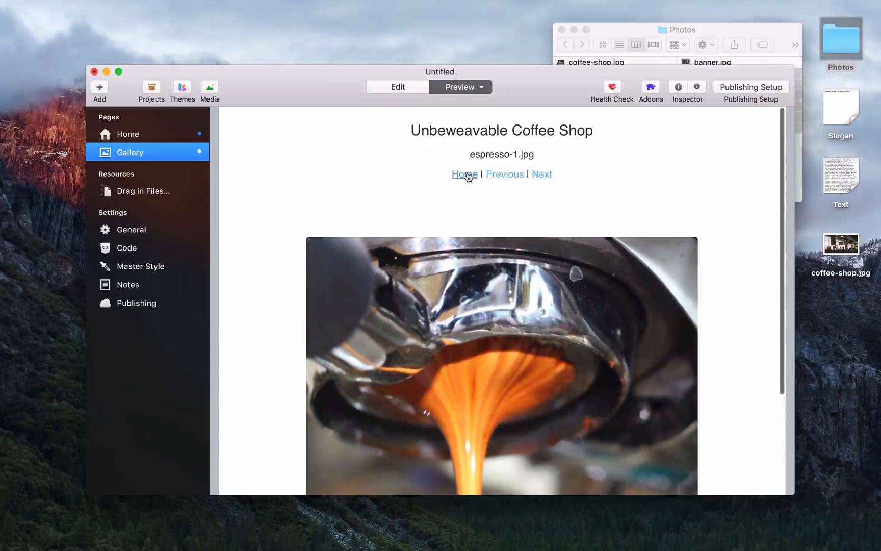
click(463, 174)
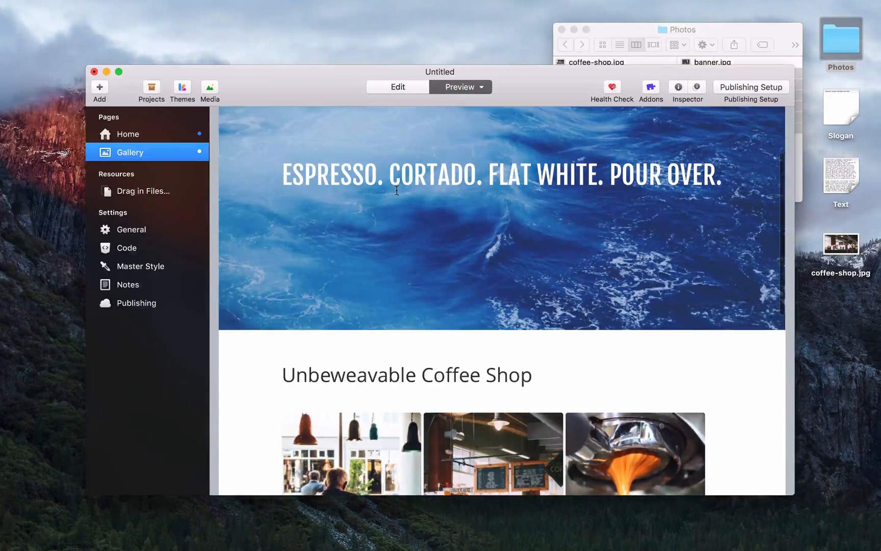
scroll(up, 3)
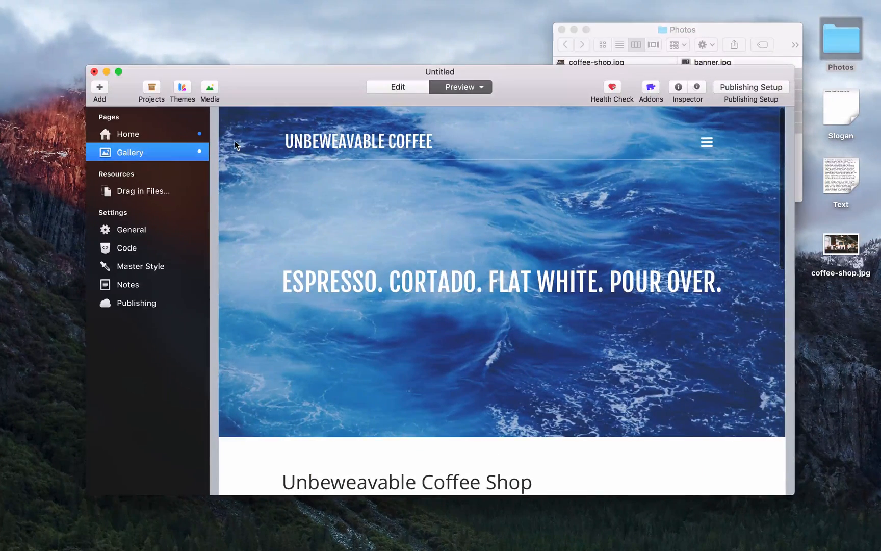
click(99, 87)
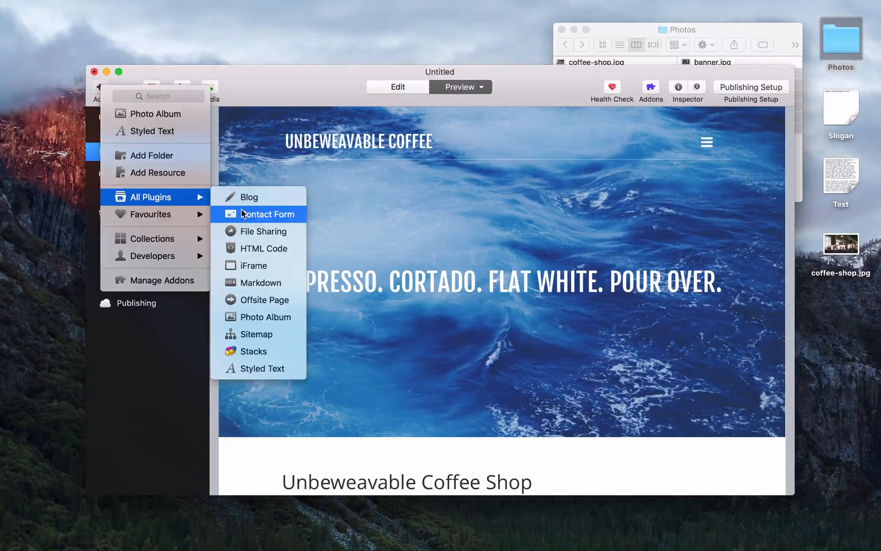
Add a Contact Form page named 'Contact Us', preview its form, and return to editing.
click(265, 214)
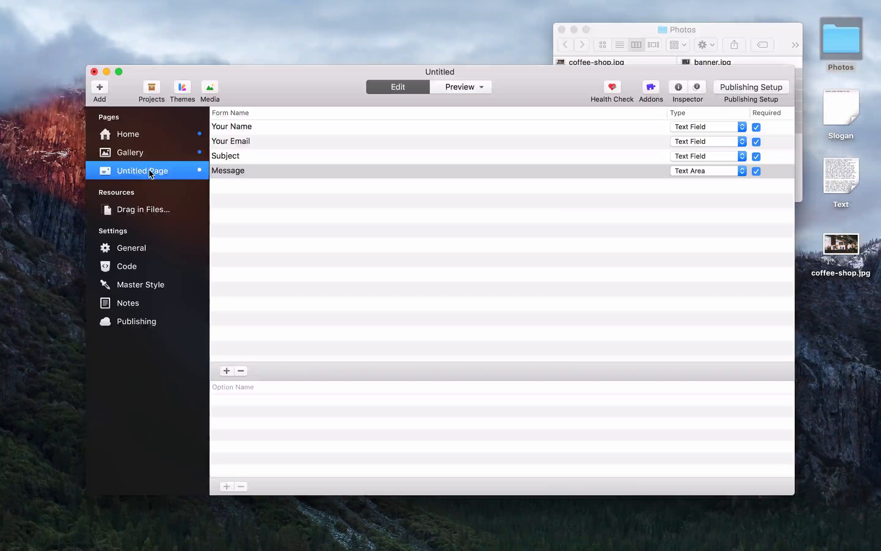
text(Contact U)
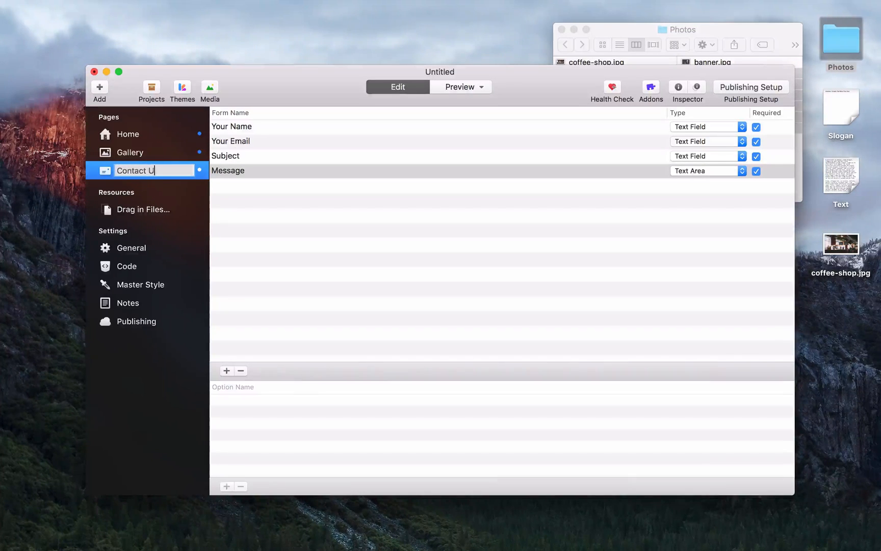
click(456, 87)
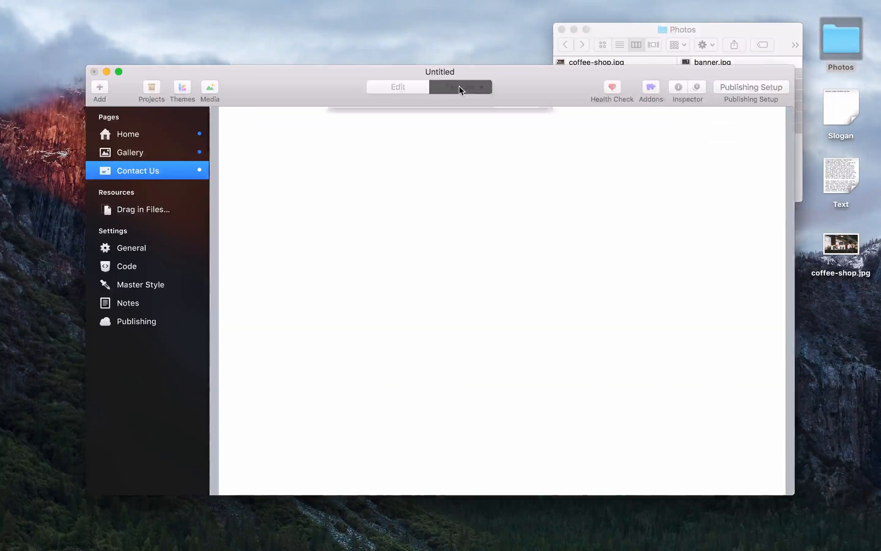
click(456, 87)
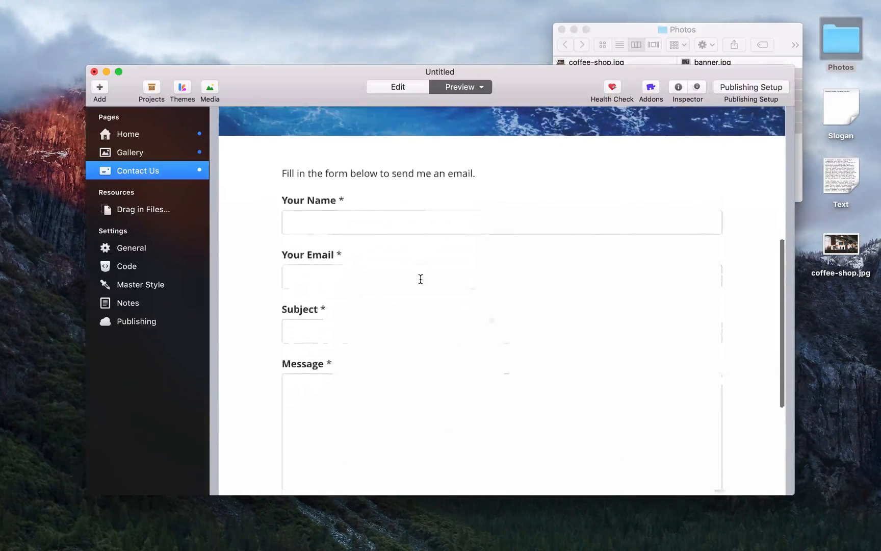
scroll(down, 3)
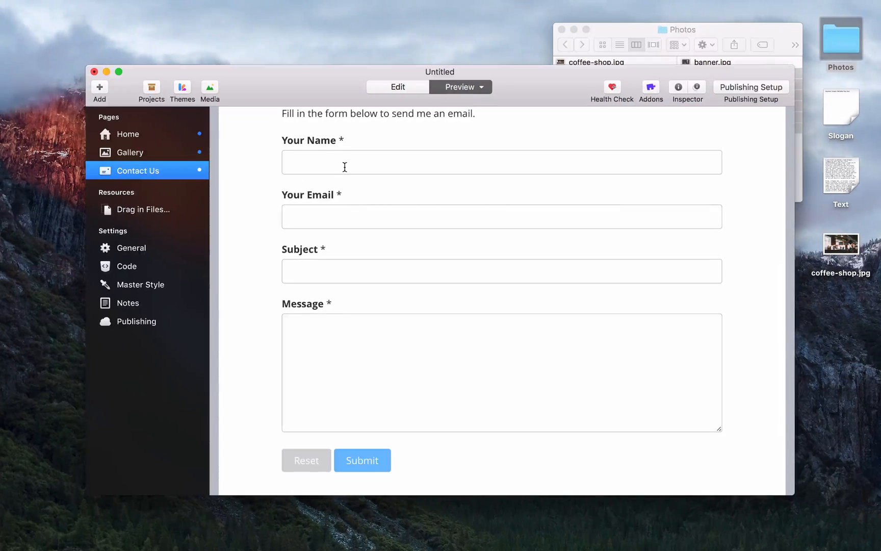
mouse_move(362, 460)
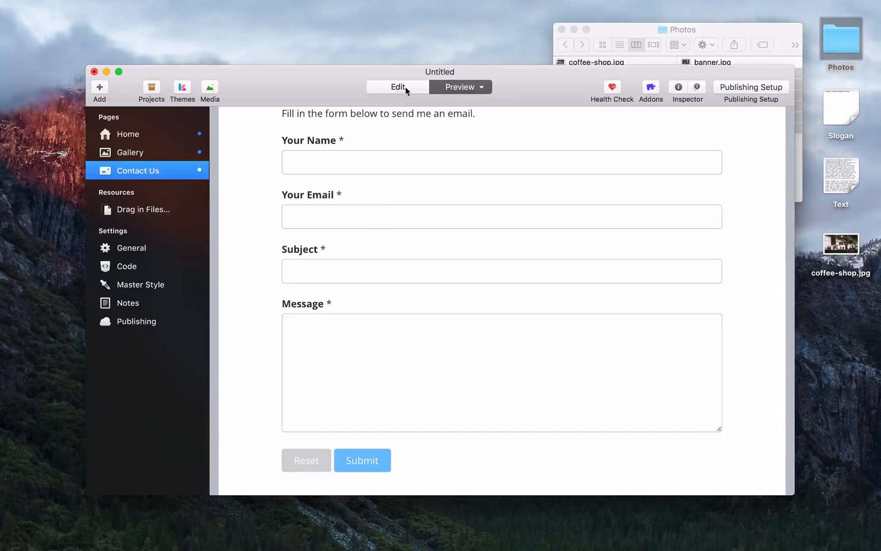
click(397, 86)
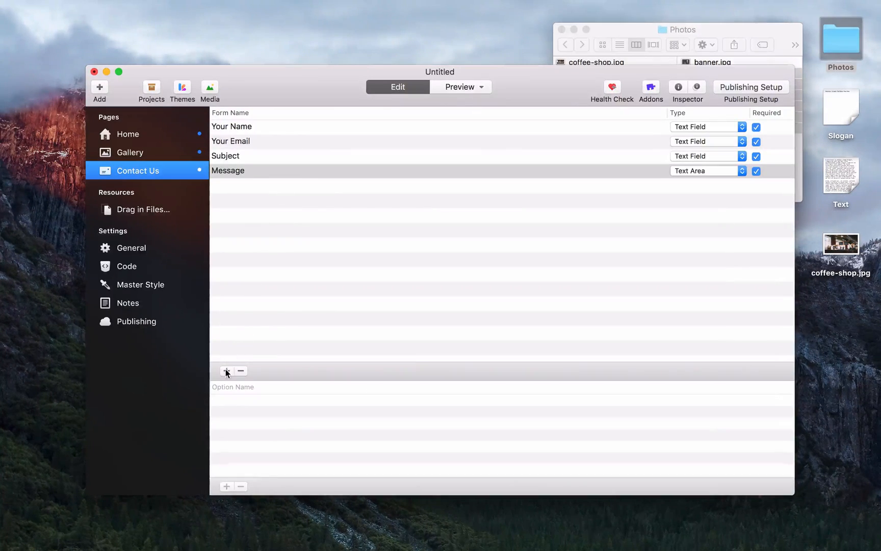
Add a 'Favourite Coffee' single-line text field below Your Email and preview the form.
click(227, 370)
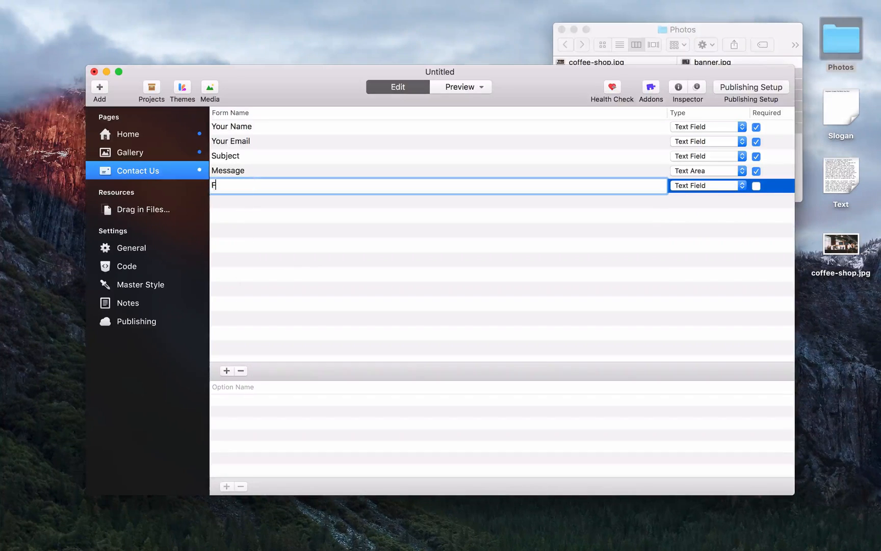
text(Favourite Coffee)
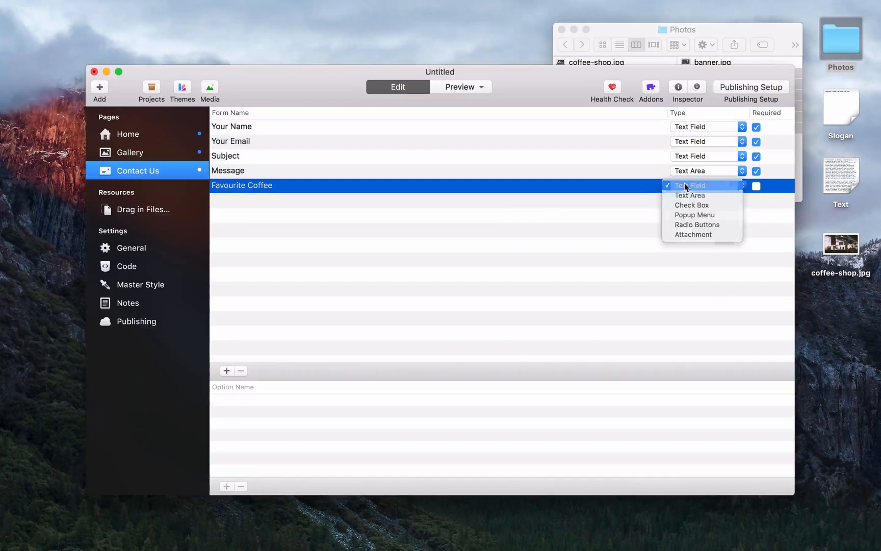
click(696, 185)
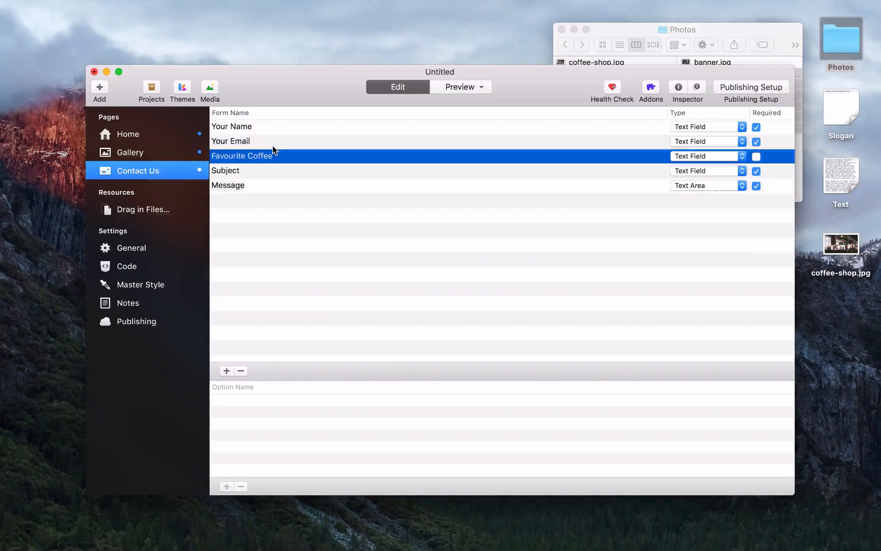
click(455, 87)
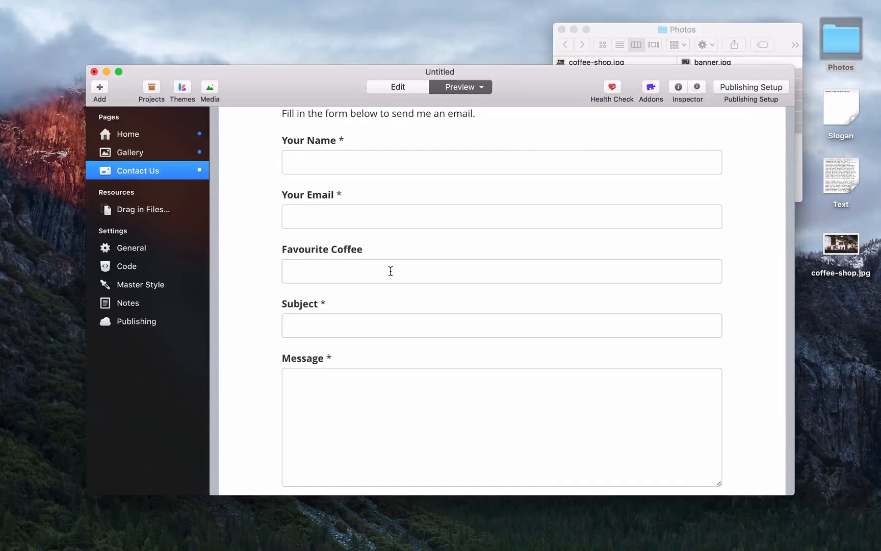
scroll(up, 3)
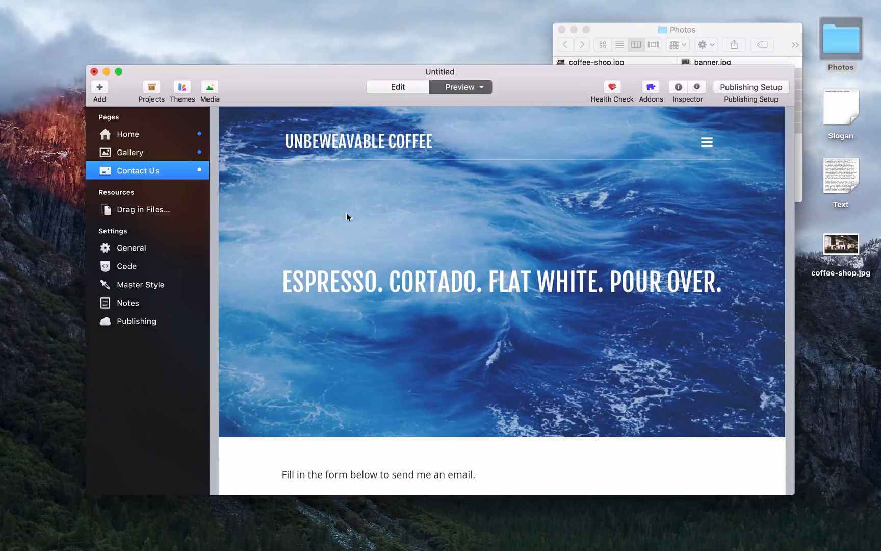
mouse_move(351, 198)
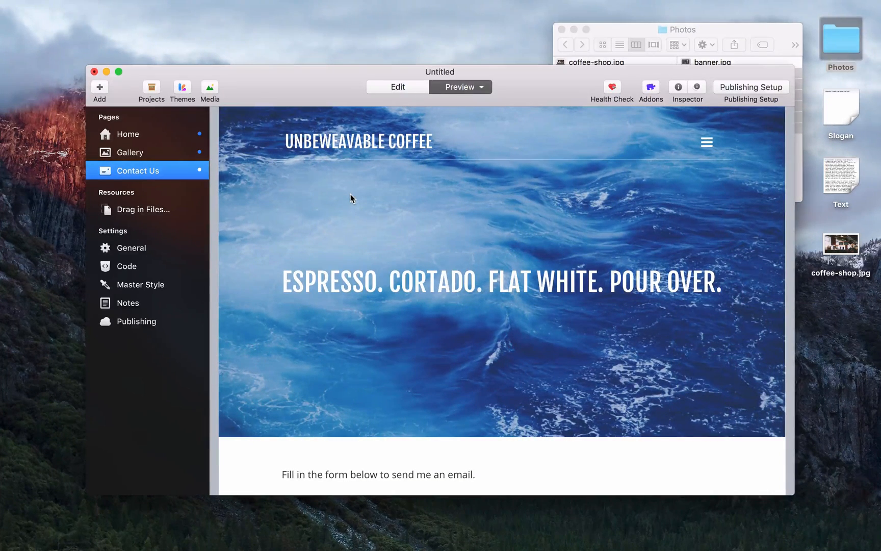
Set the General settings banner to the chalkboard coffee photo, then preview Gallery and Contact Us.
click(132, 247)
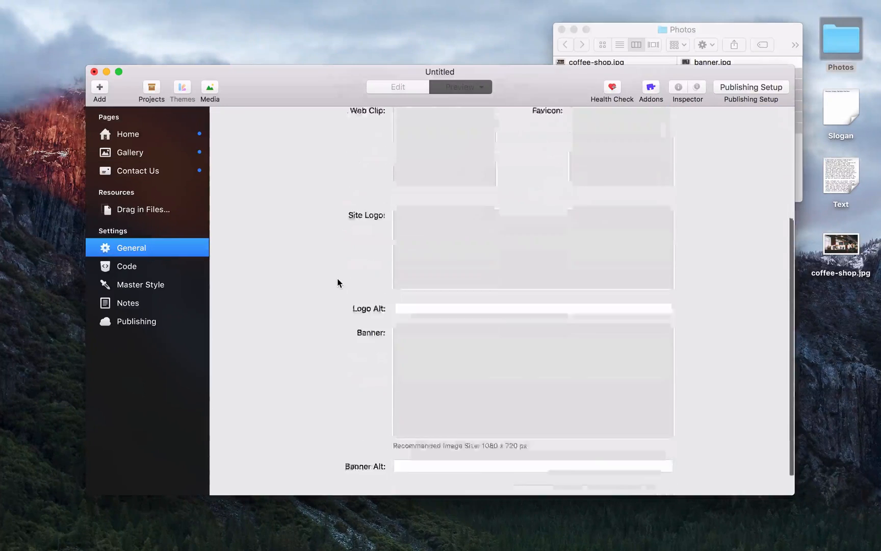
scroll(down, 3)
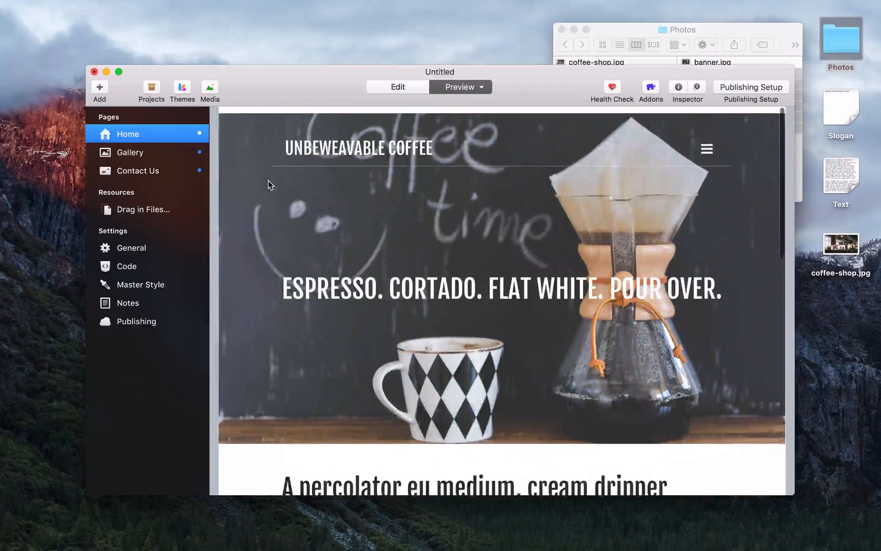
click(131, 152)
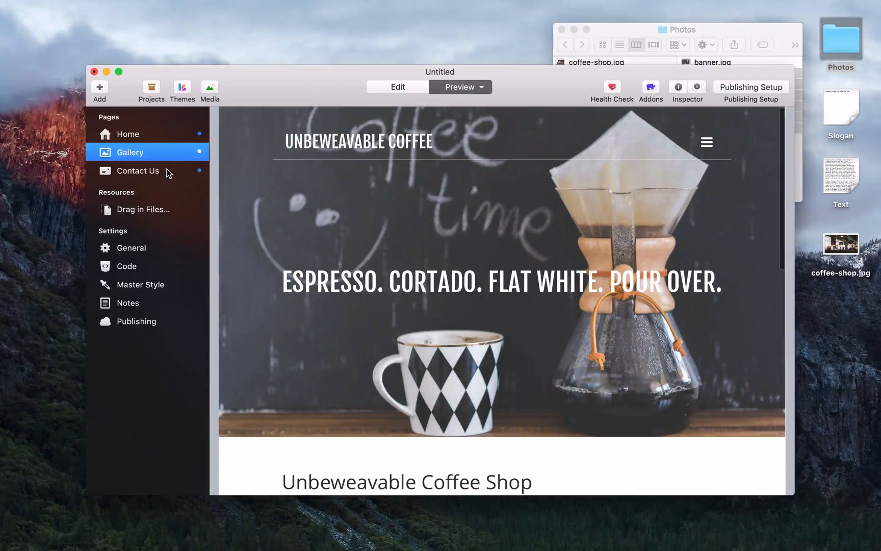
click(137, 170)
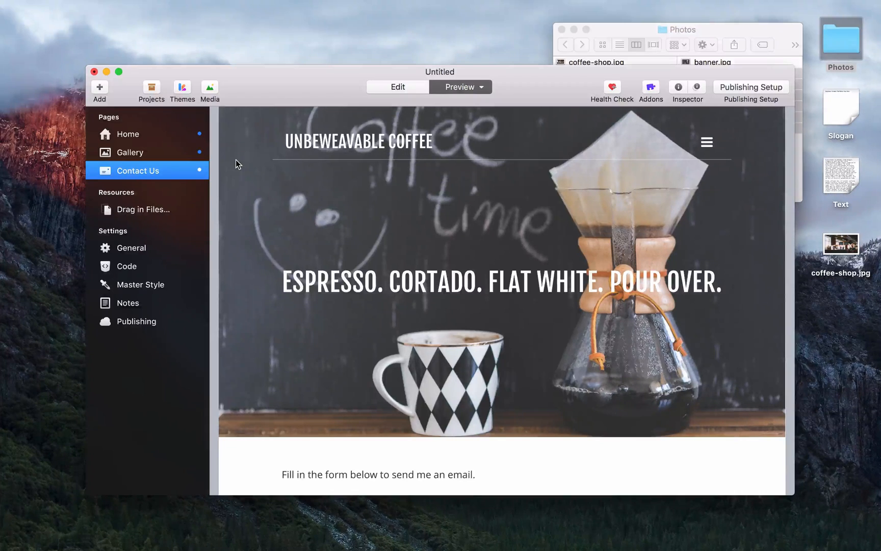
mouse_move(705, 115)
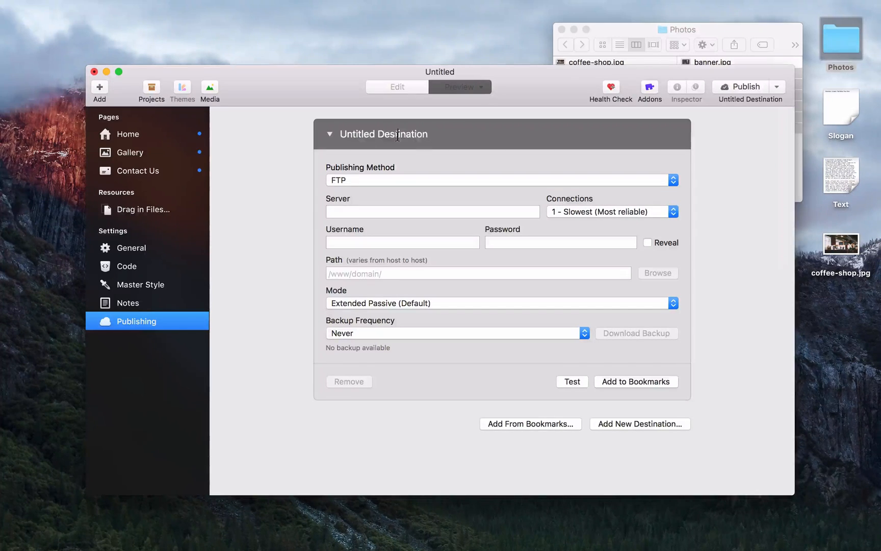
Create FTP destination 'Live Server' for ftp.unbeweavable.website with login details and pass the connection test.
text(Lie)
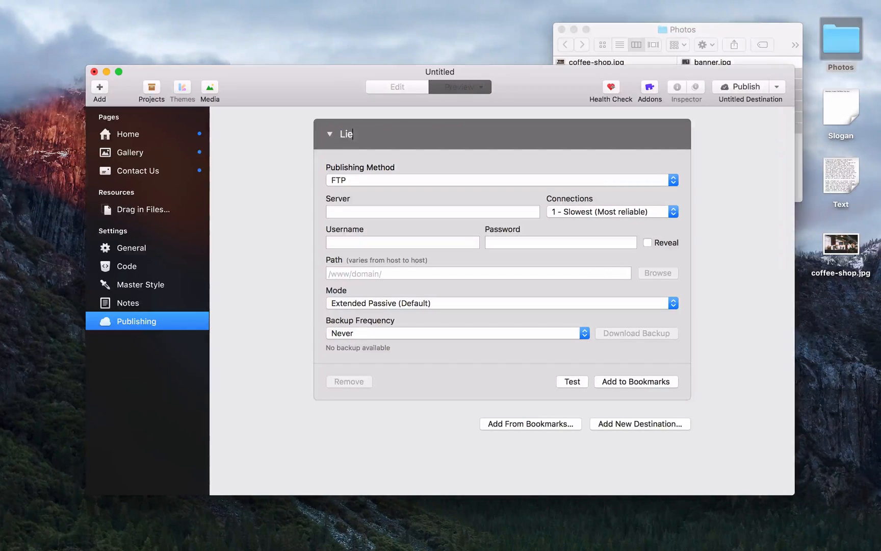
text(ve Server)
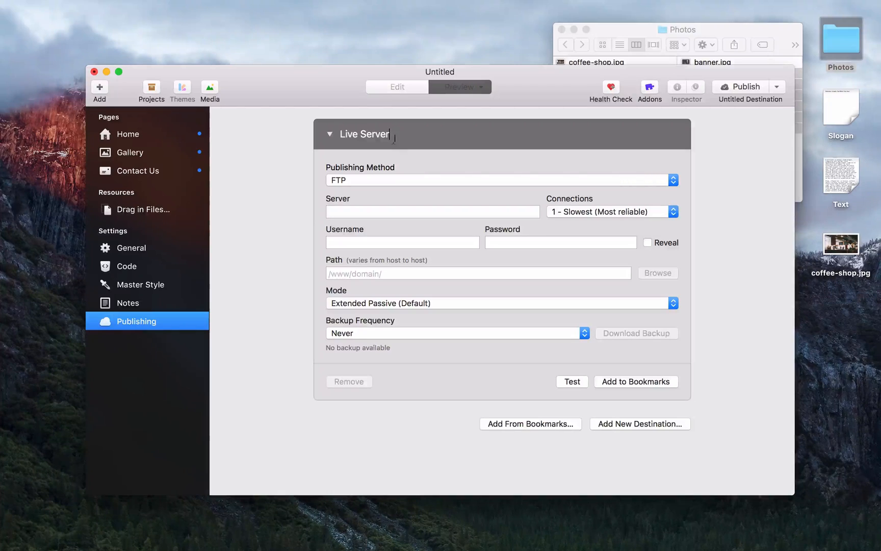
click(672, 180)
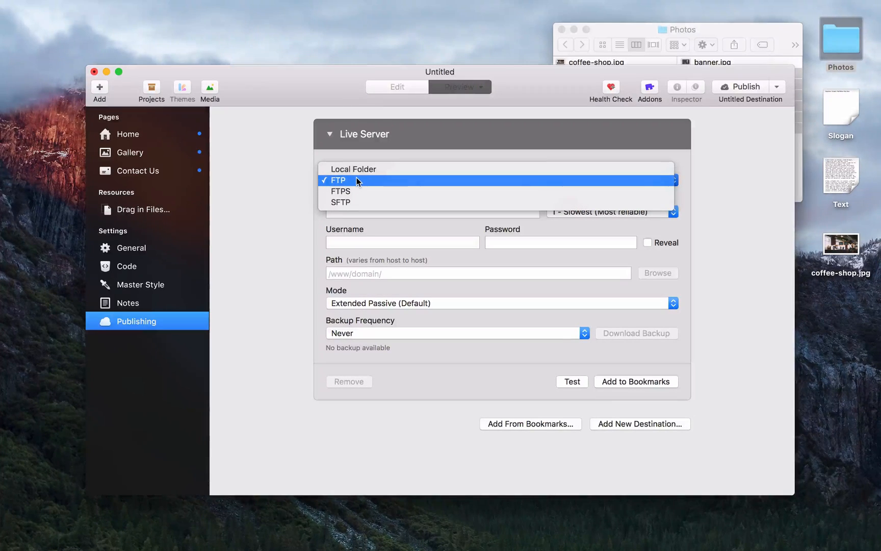
click(338, 180)
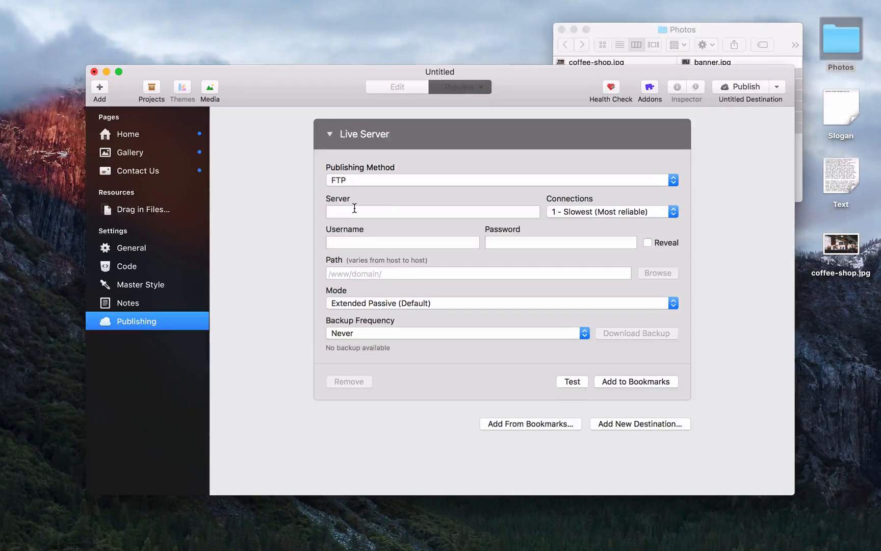
click(431, 211)
text(ftp.unbeweavable.website)
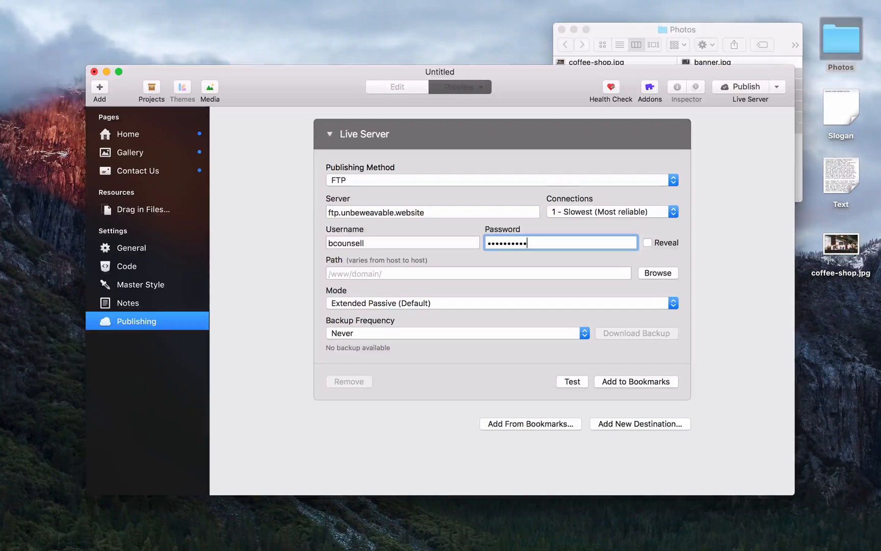
click(572, 381)
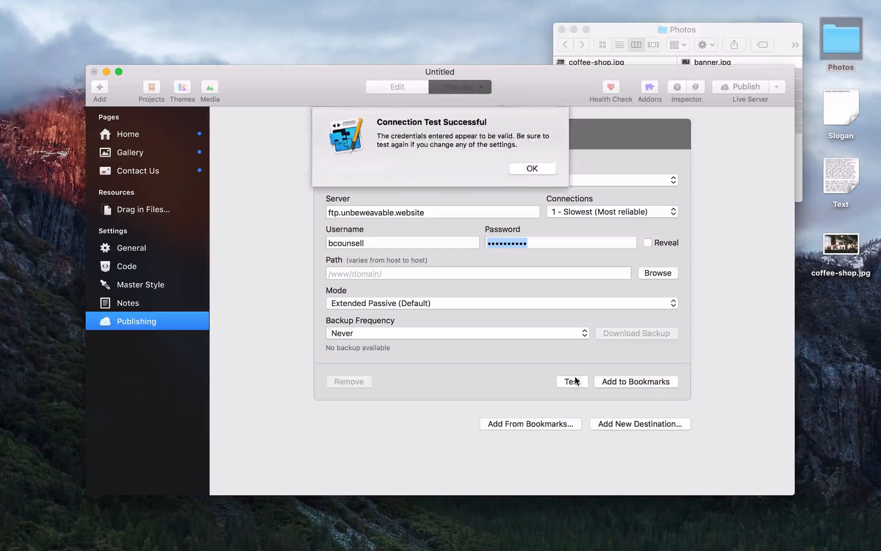
click(530, 169)
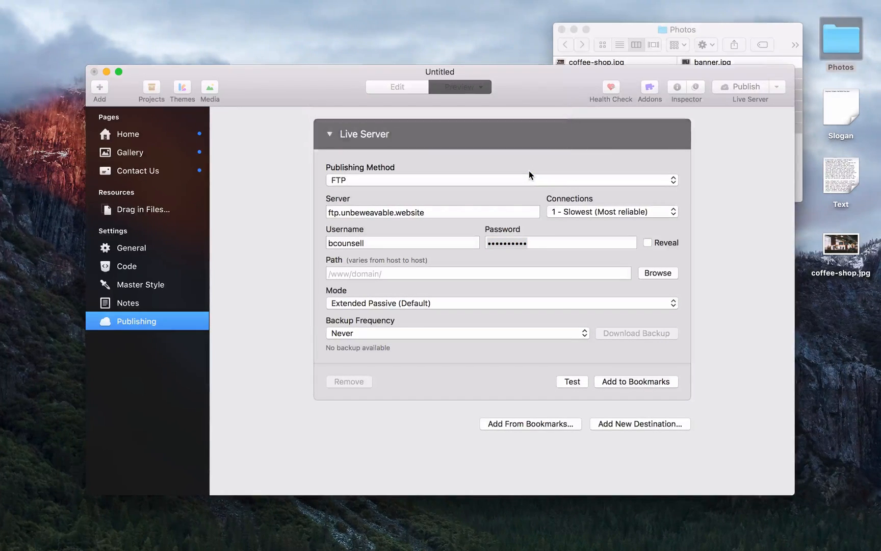
Set the Live Server path to 'unbeweavable' and pick a faster Connections value.
click(477, 273)
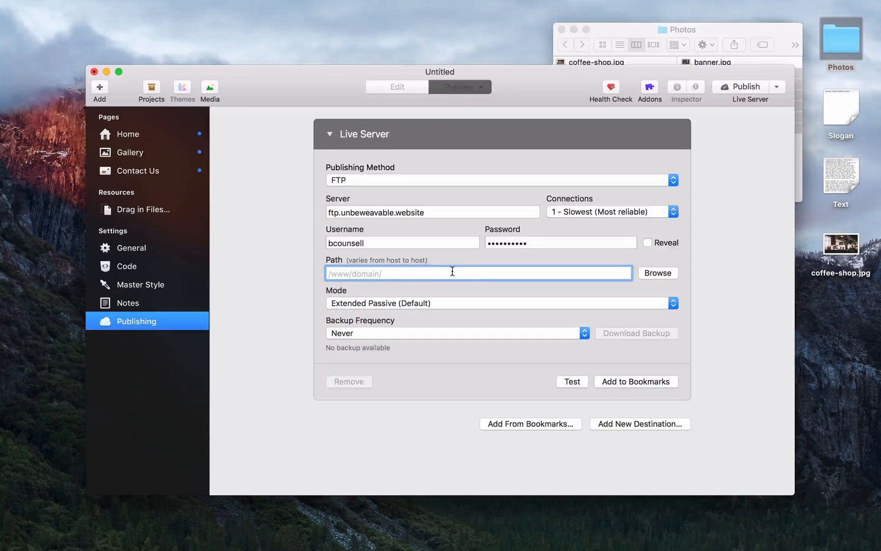
text(unbewea)
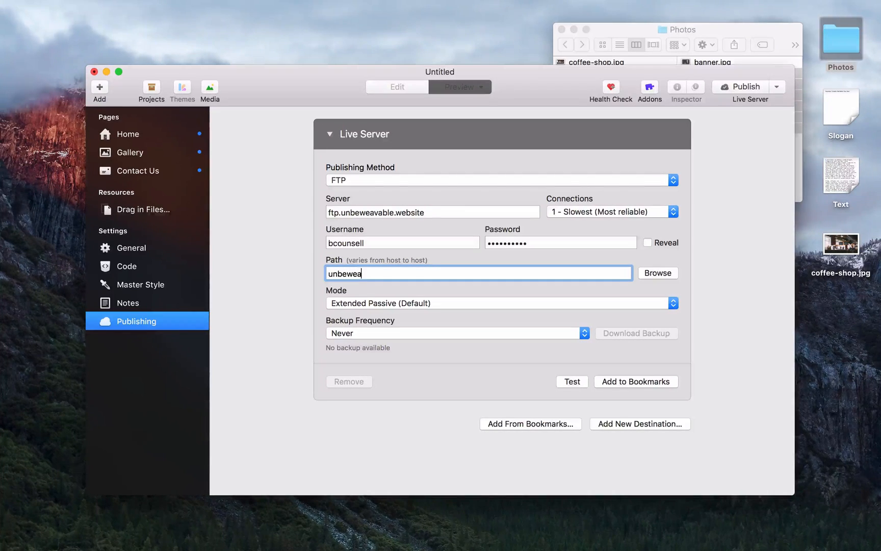
text(vable)
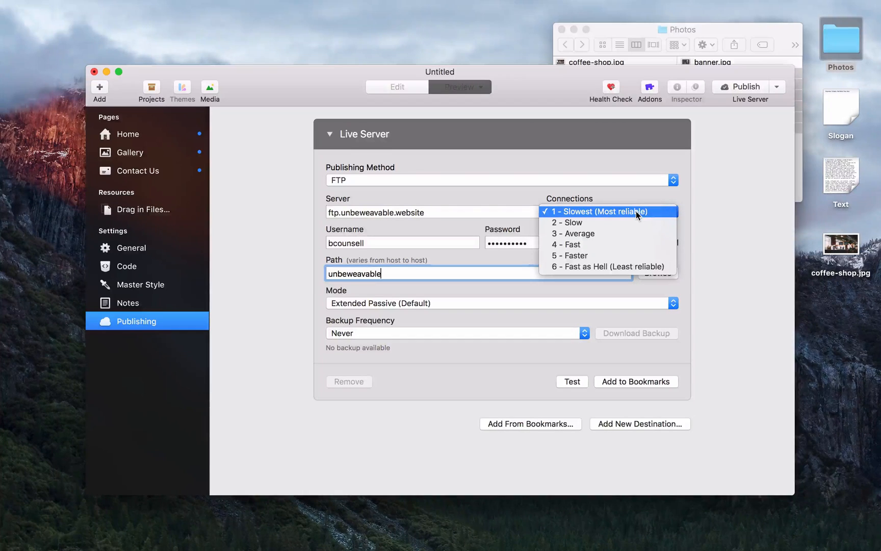
mouse_move(637, 273)
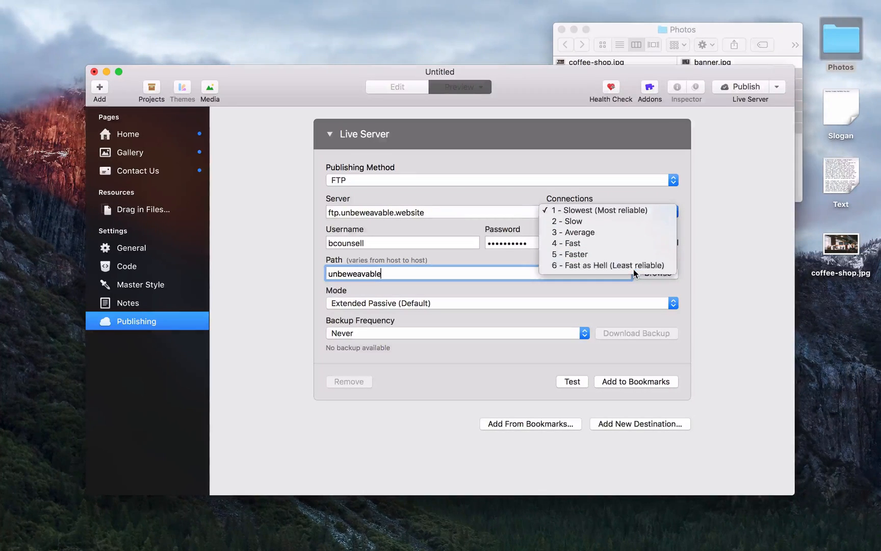
click(607, 265)
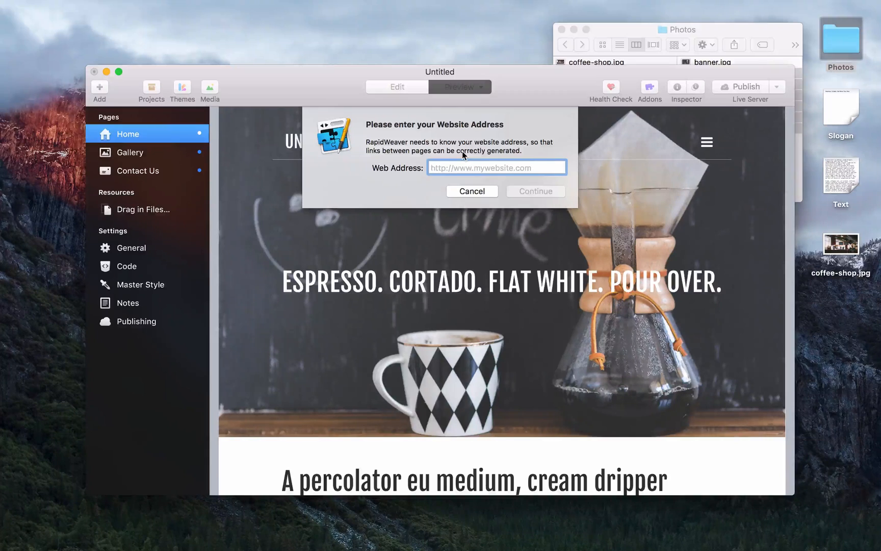
Enter the web address, save the project as My New Site, publish, and view it live.
text(h)
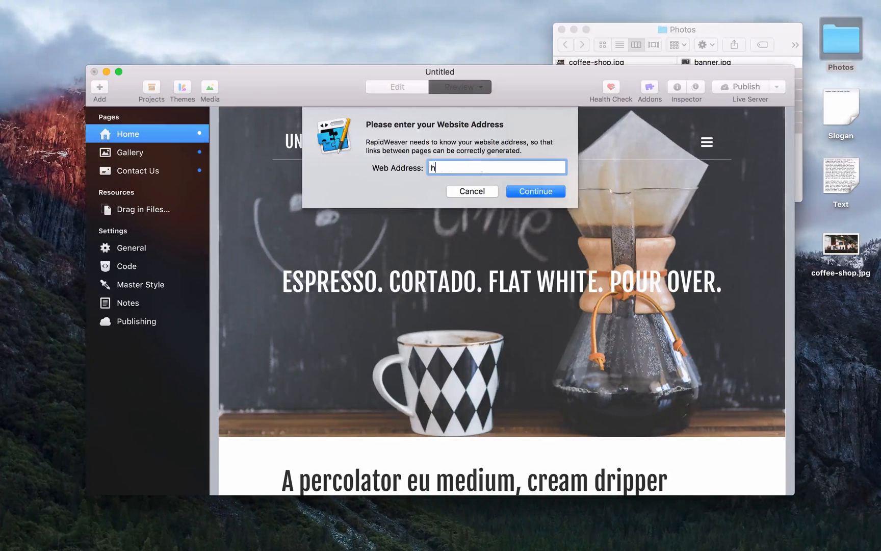
click(535, 192)
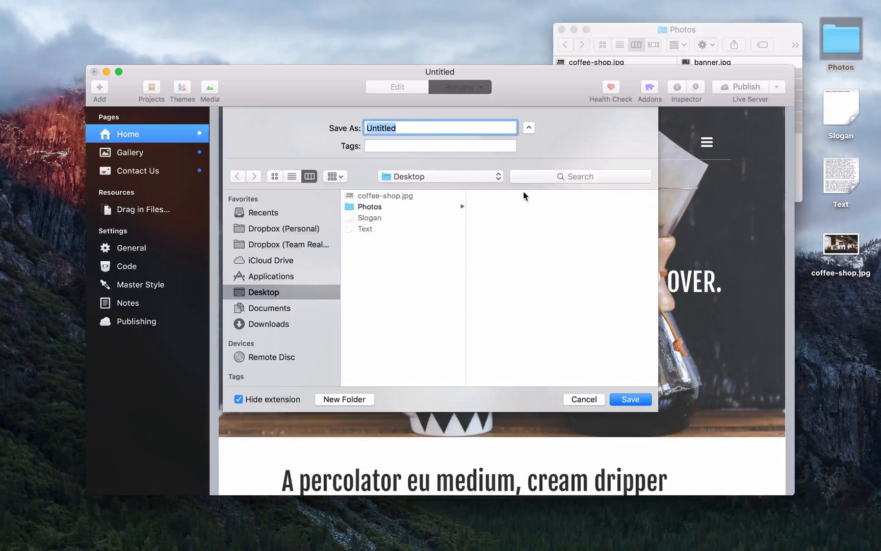
click(629, 399)
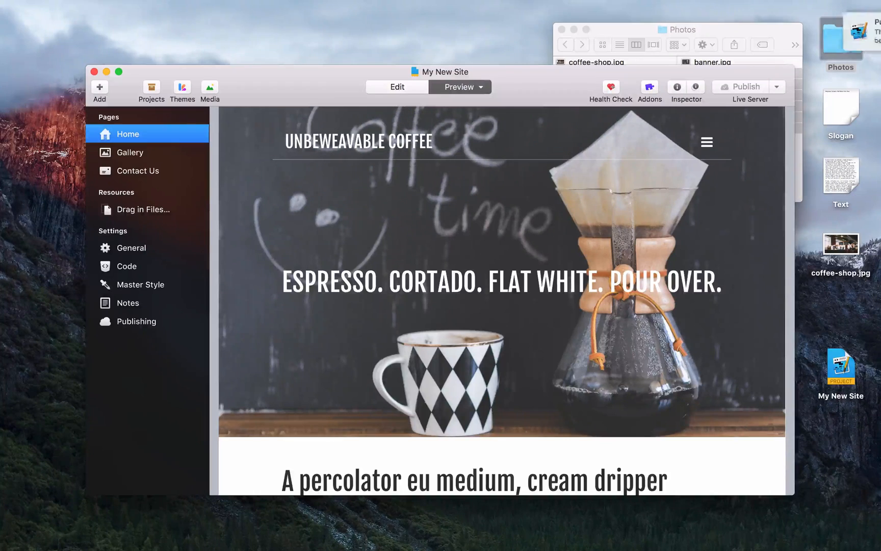
click(741, 86)
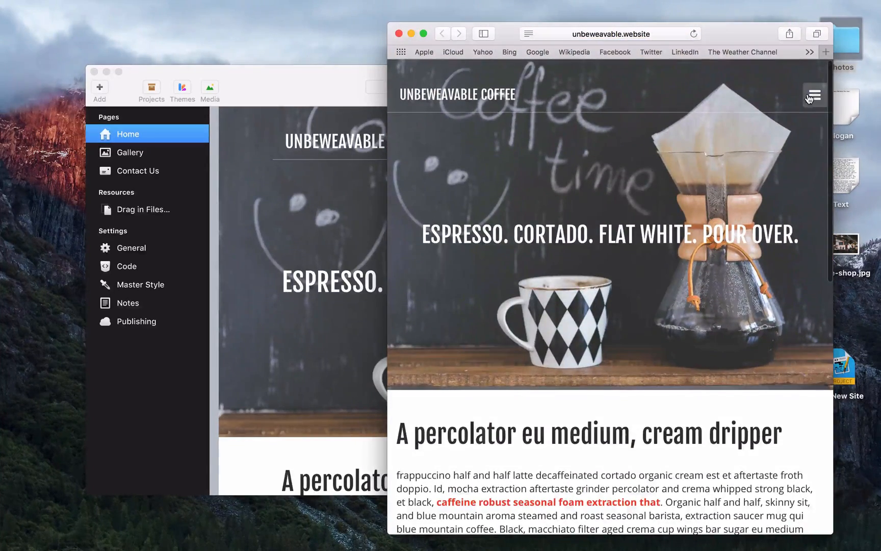
Open the Gallery page from the live site's hamburger menu in Safari.
click(813, 94)
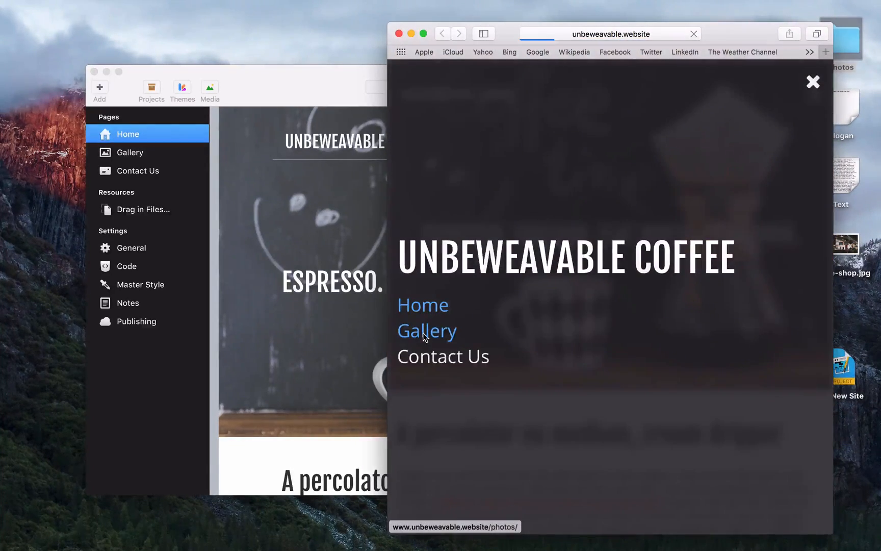
click(426, 330)
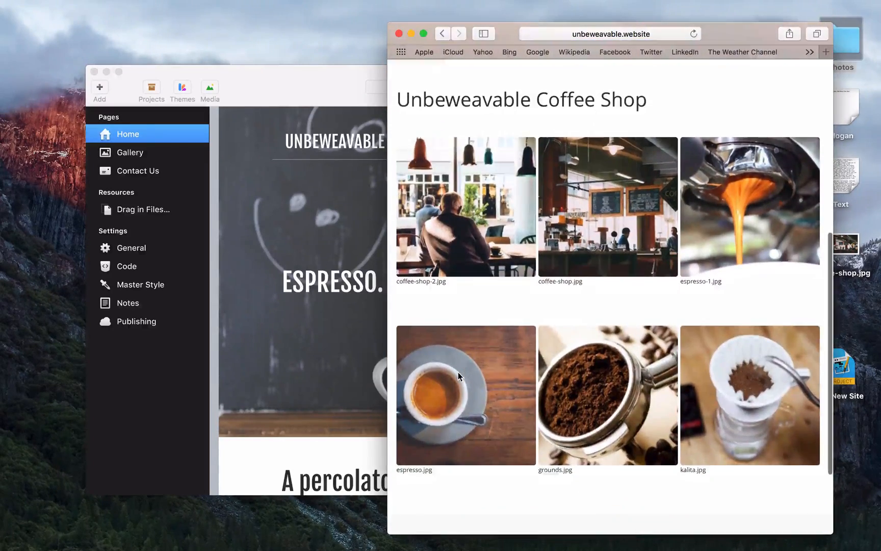